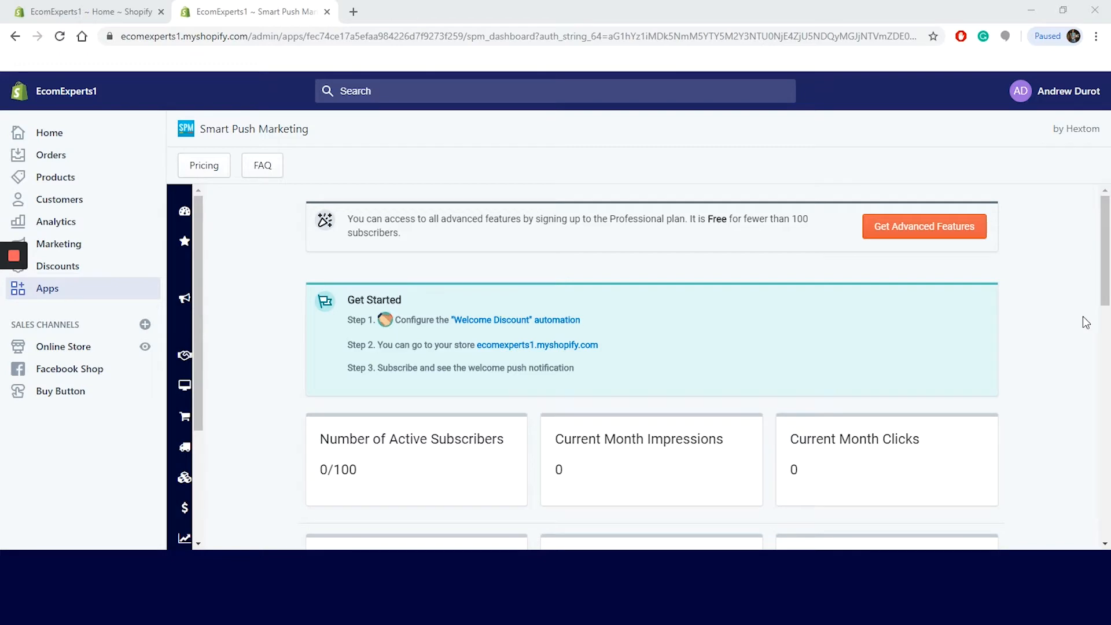
# - Open the Subscribe Widget settings and keep the push subscription request enabled instead of pausing
pyautogui.scroll(-3)
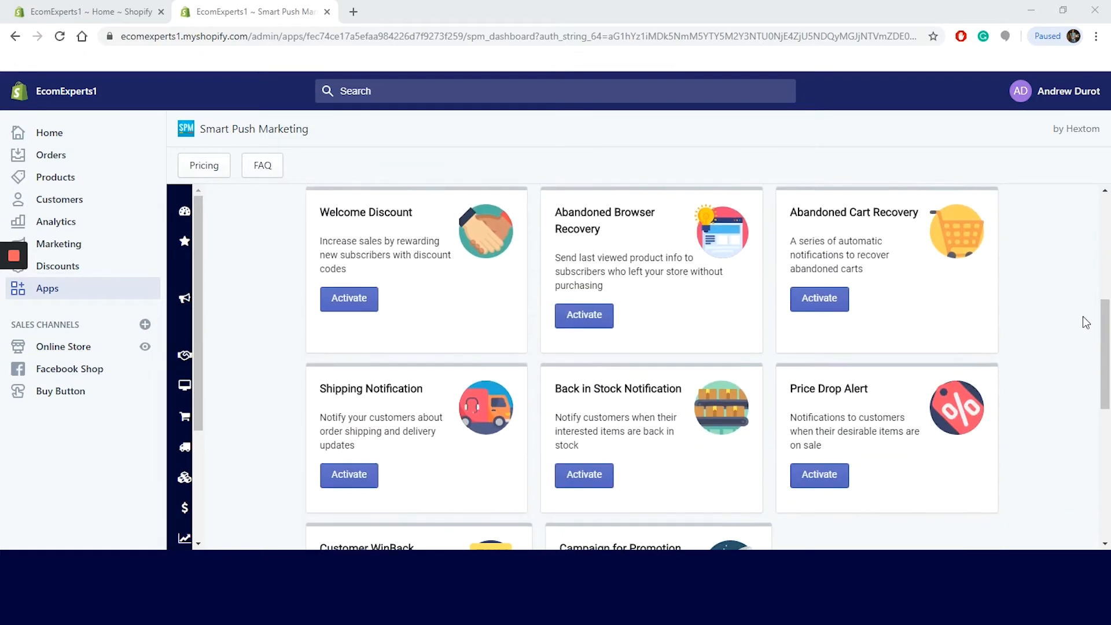
pyautogui.scroll(-3)
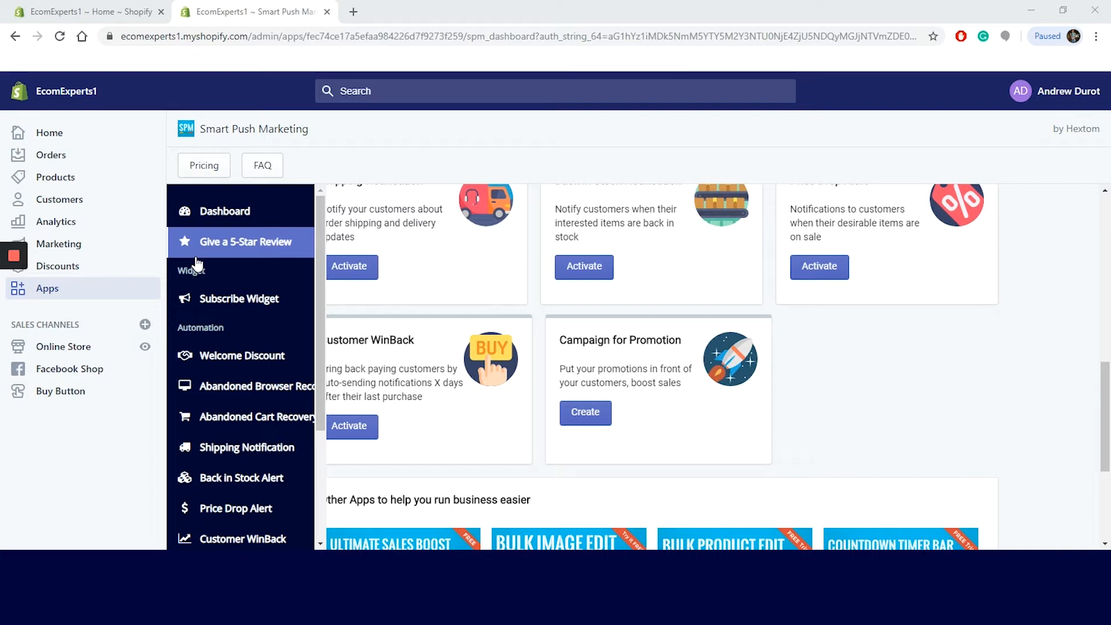
pyautogui.moveTo(239, 288)
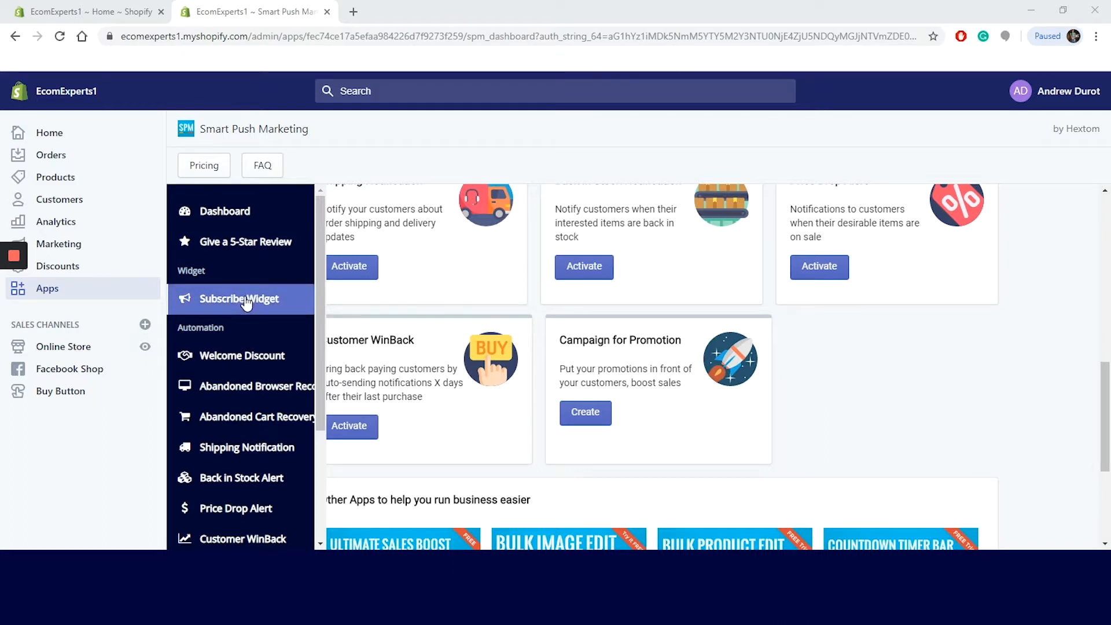
pyautogui.click(239, 298)
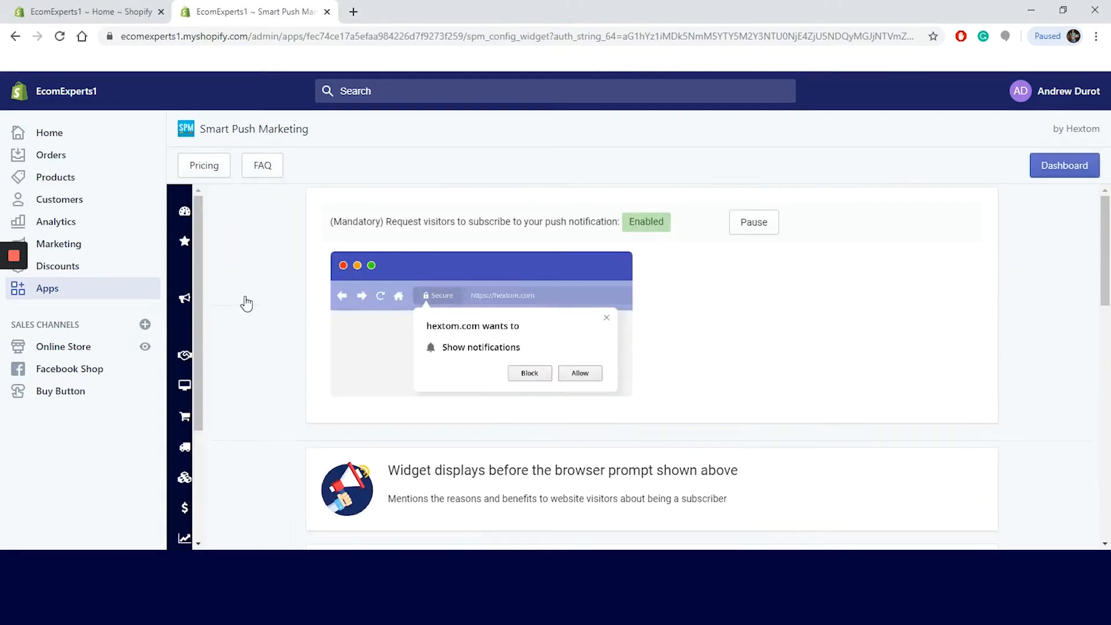
pyautogui.moveTo(829, 255)
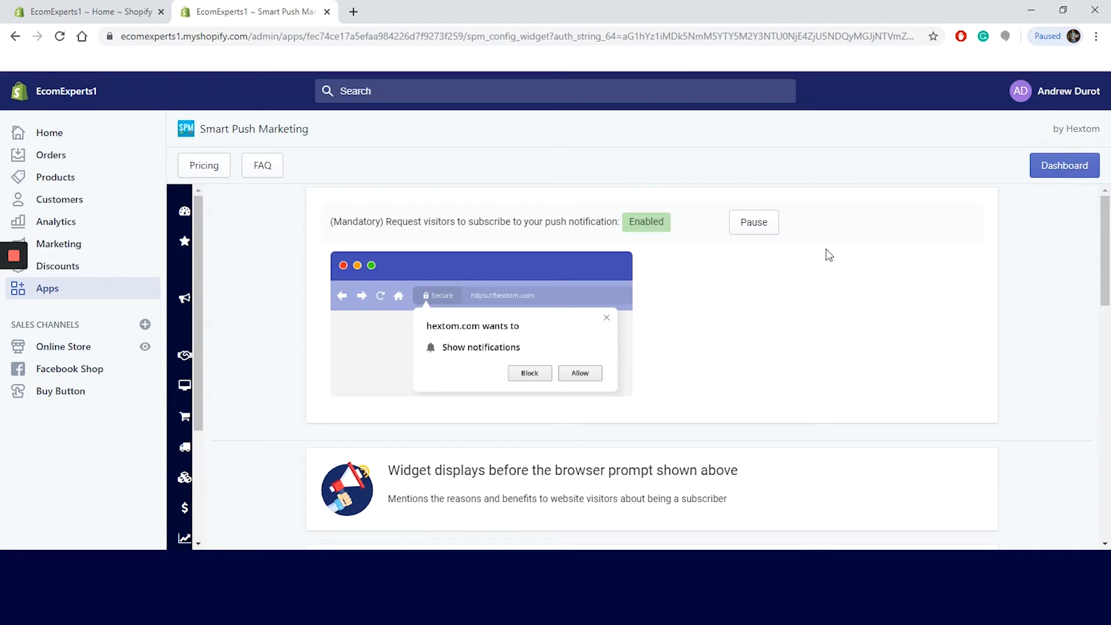
pyautogui.moveTo(1067, 260)
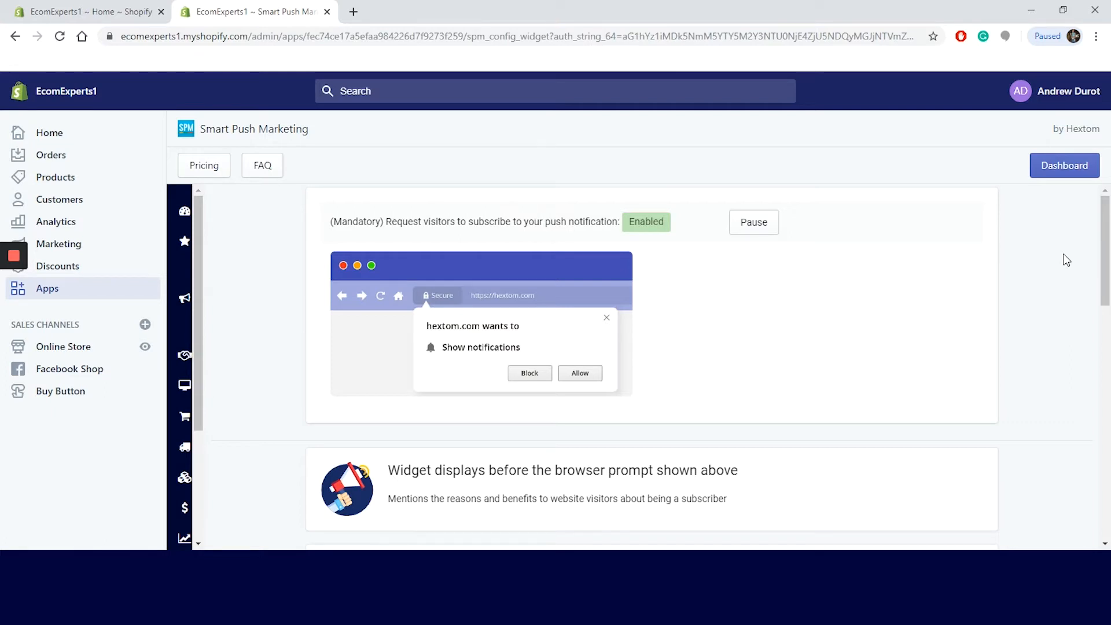
pyautogui.click(753, 221)
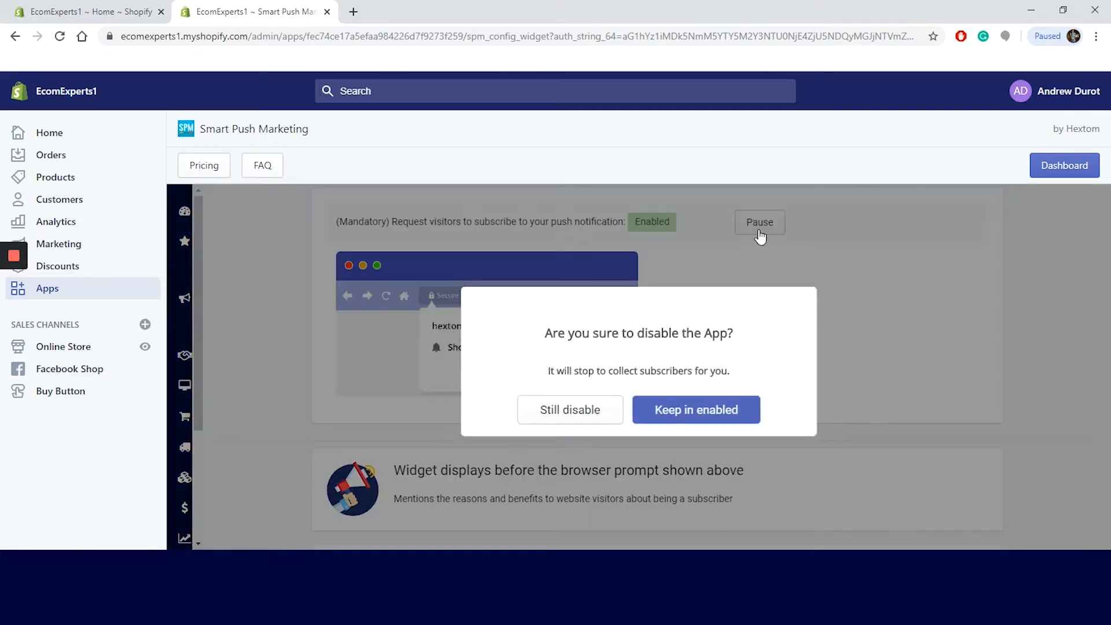
pyautogui.click(695, 409)
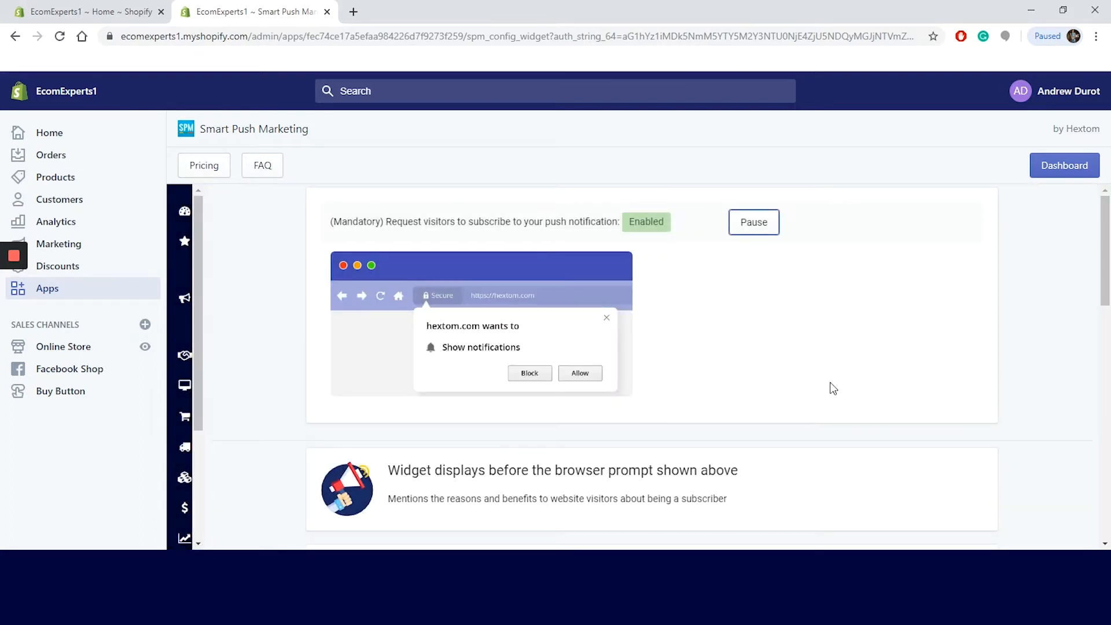
# - Save the Prompt Widget Configuration and acknowledge the success message
pyautogui.scroll(-3)
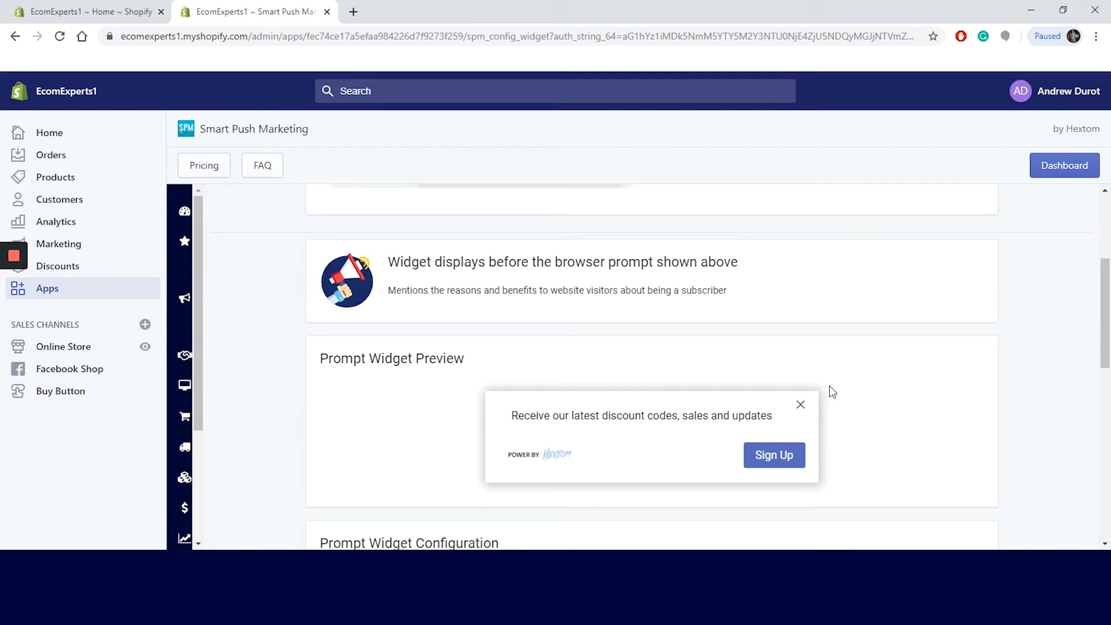
pyautogui.moveTo(968, 365)
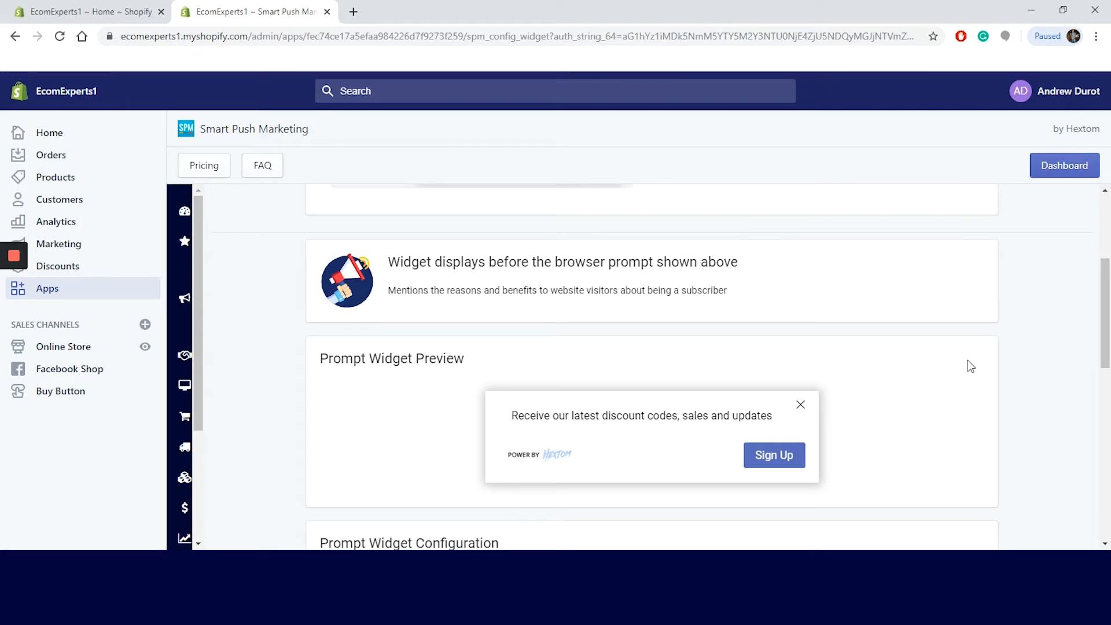
pyautogui.scroll(-3)
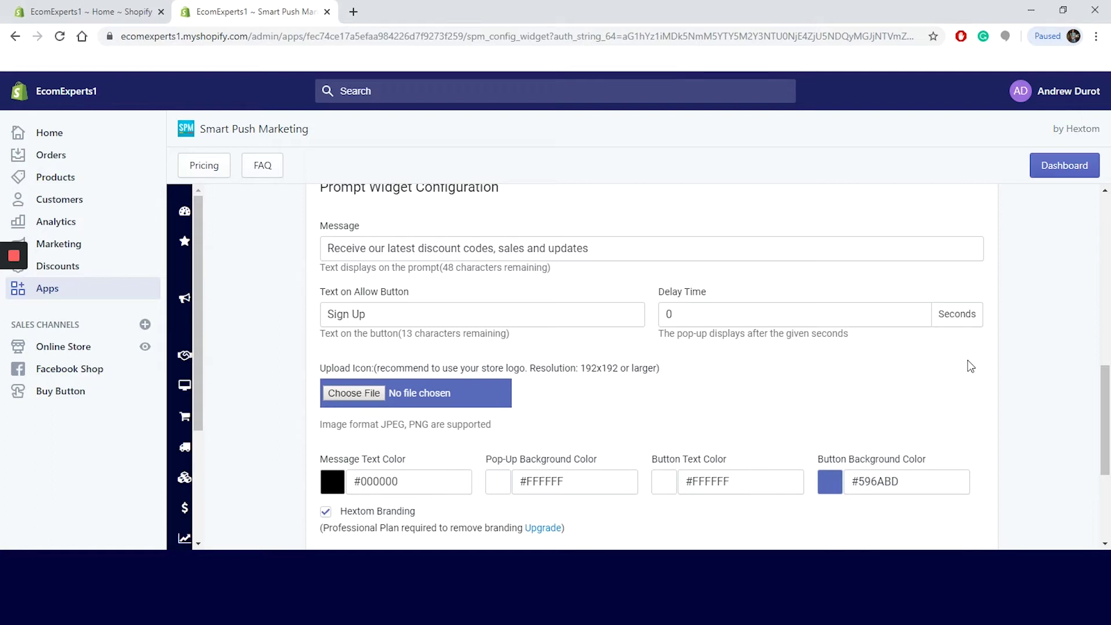
pyautogui.click(968, 385)
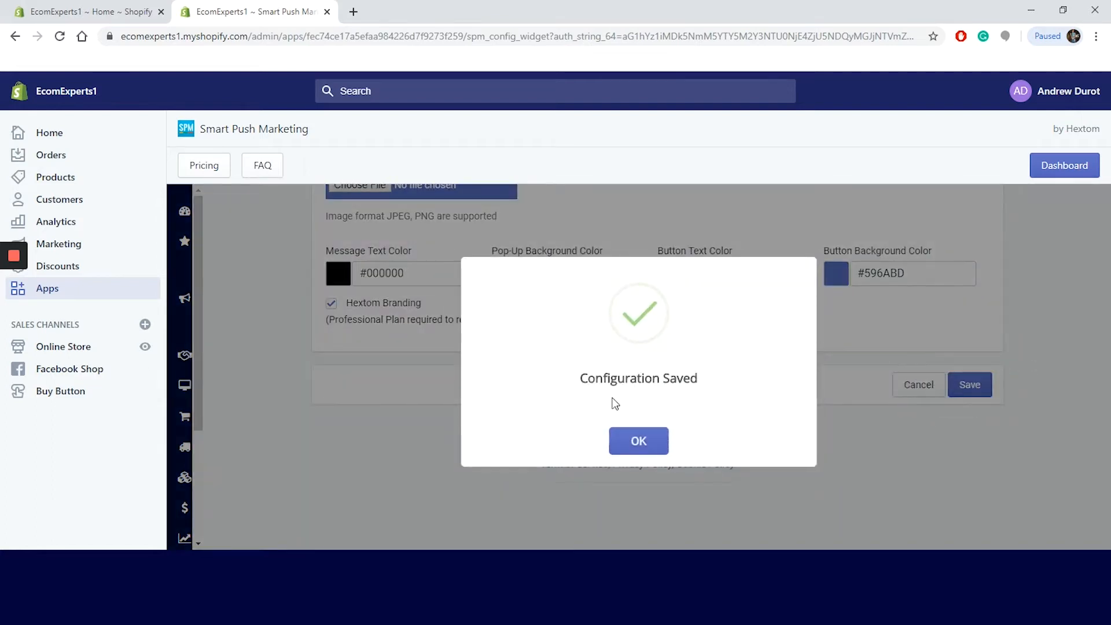
pyautogui.click(637, 440)
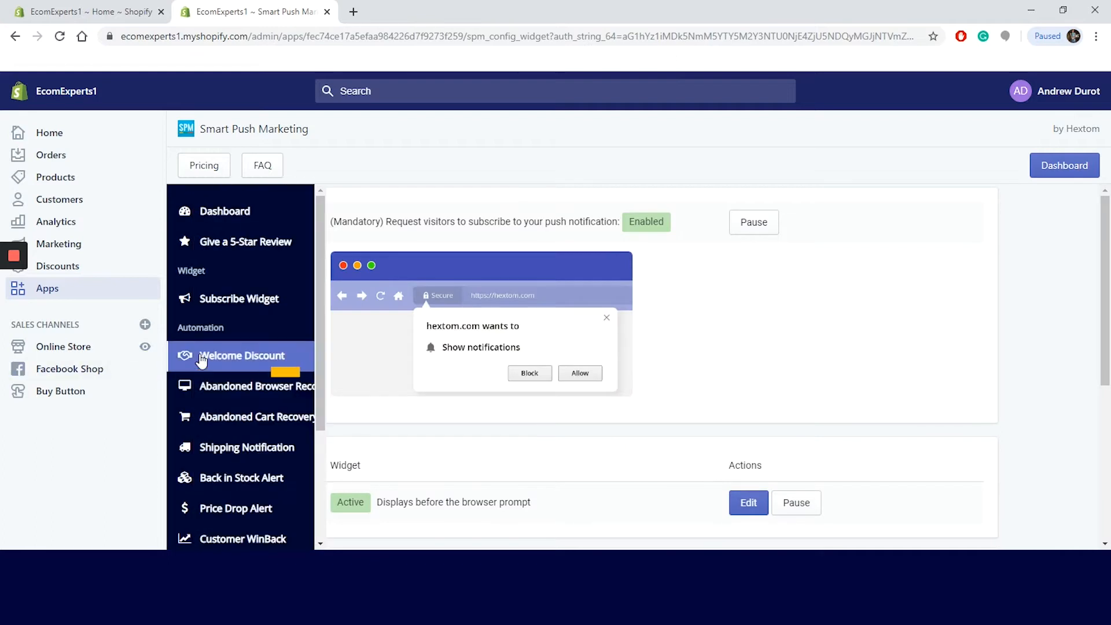
# - Open the Welcome Discount automation and review its notification settings and preview
pyautogui.click(240, 354)
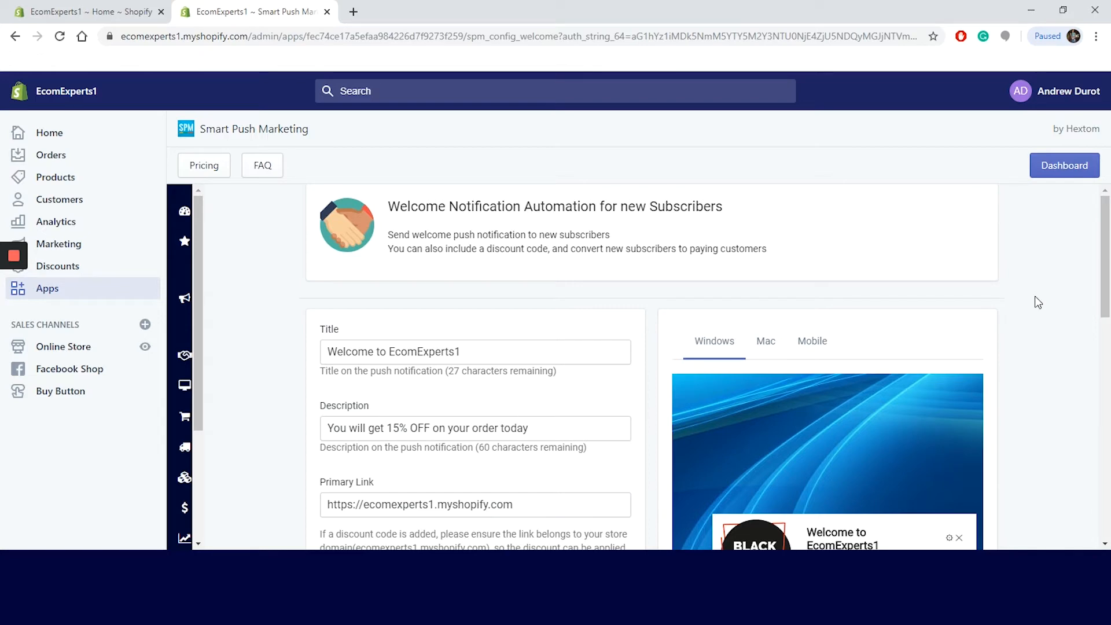
pyautogui.scroll(-3)
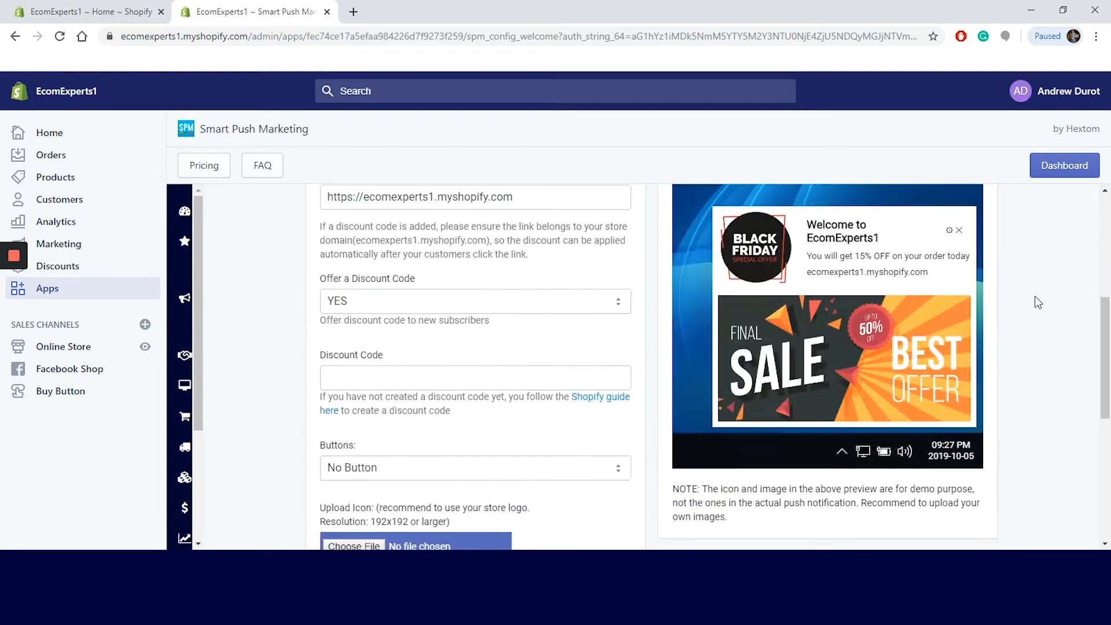
pyautogui.scroll(3)
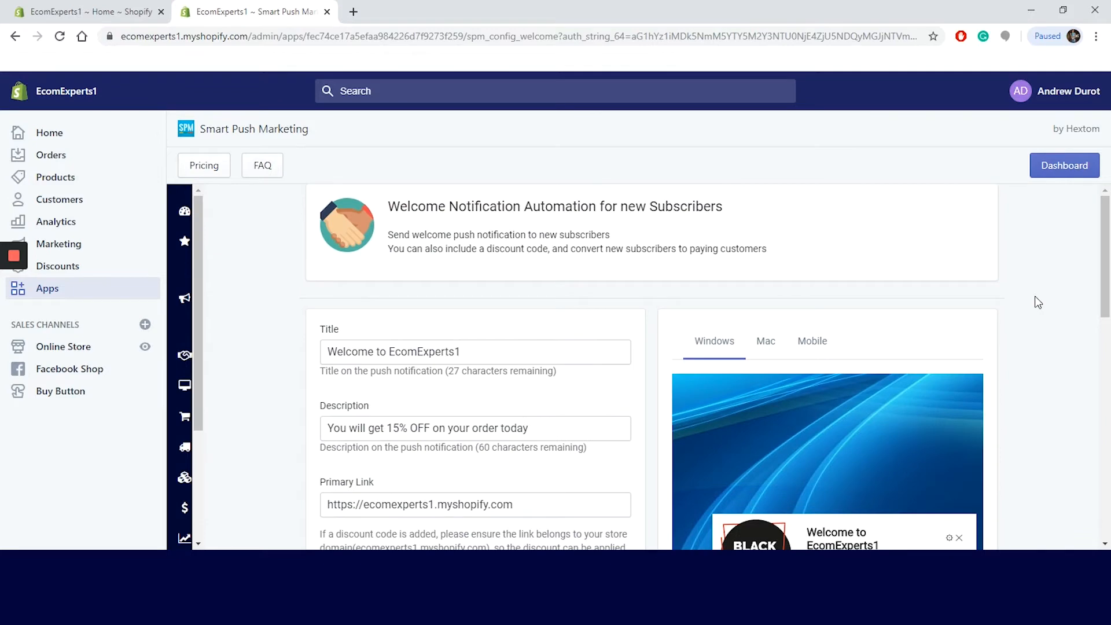
pyautogui.scroll(-3)
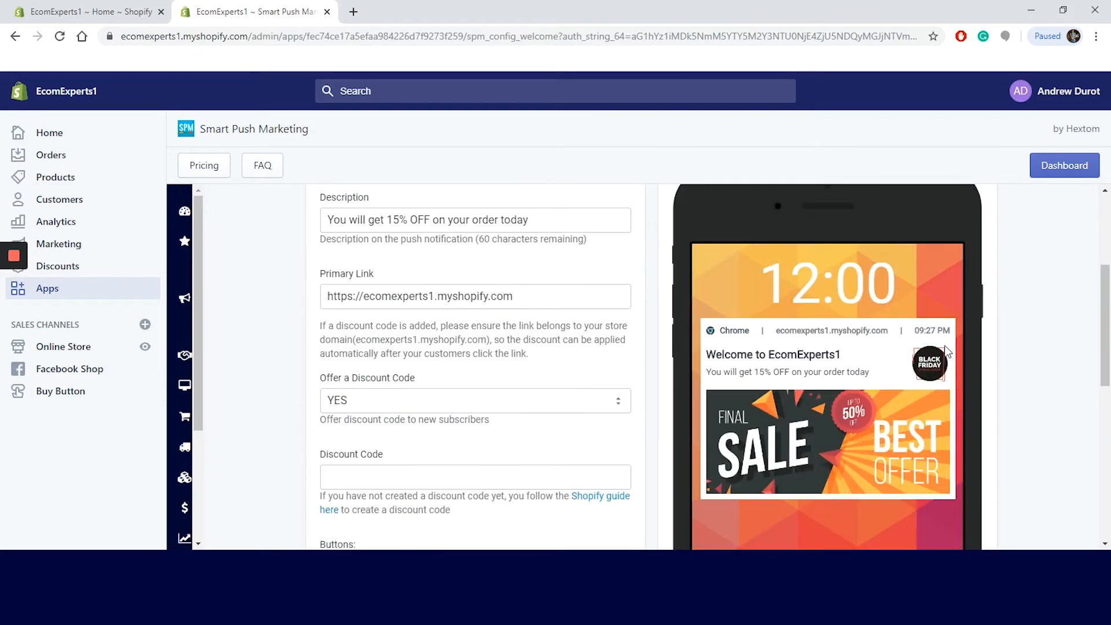
pyautogui.scroll(3)
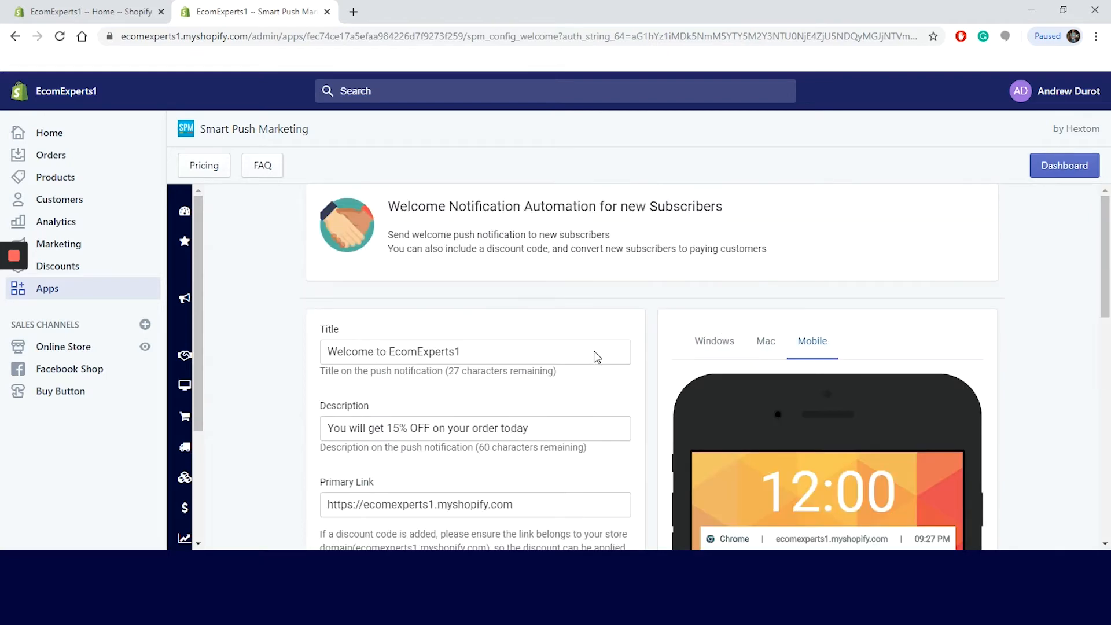
pyautogui.scroll(-3)
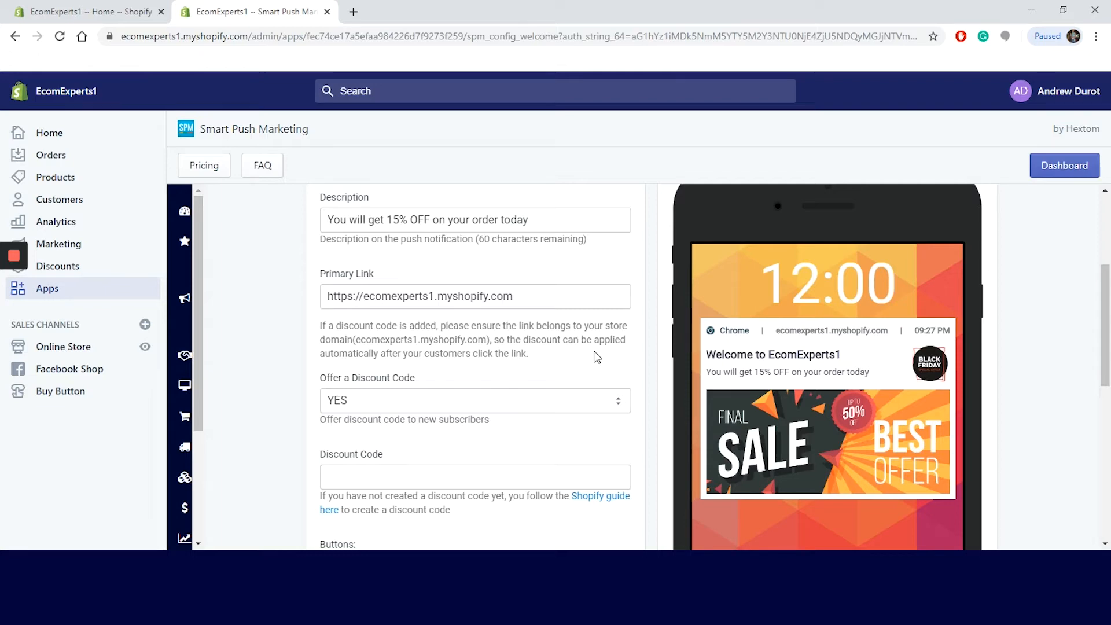
pyautogui.scroll(-3)
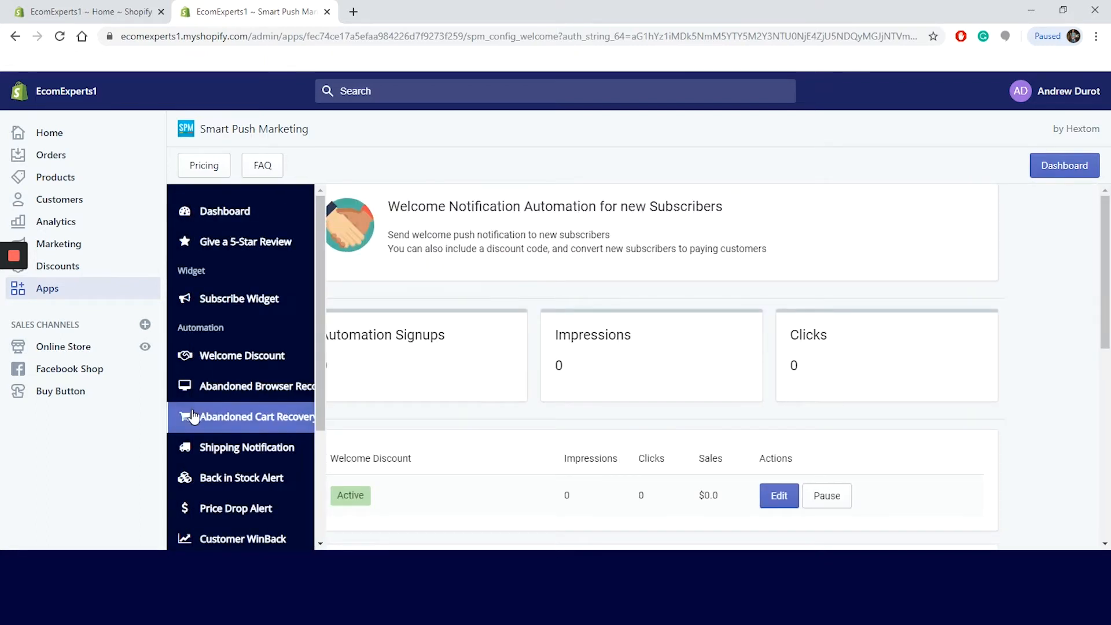
pyautogui.moveTo(240, 385)
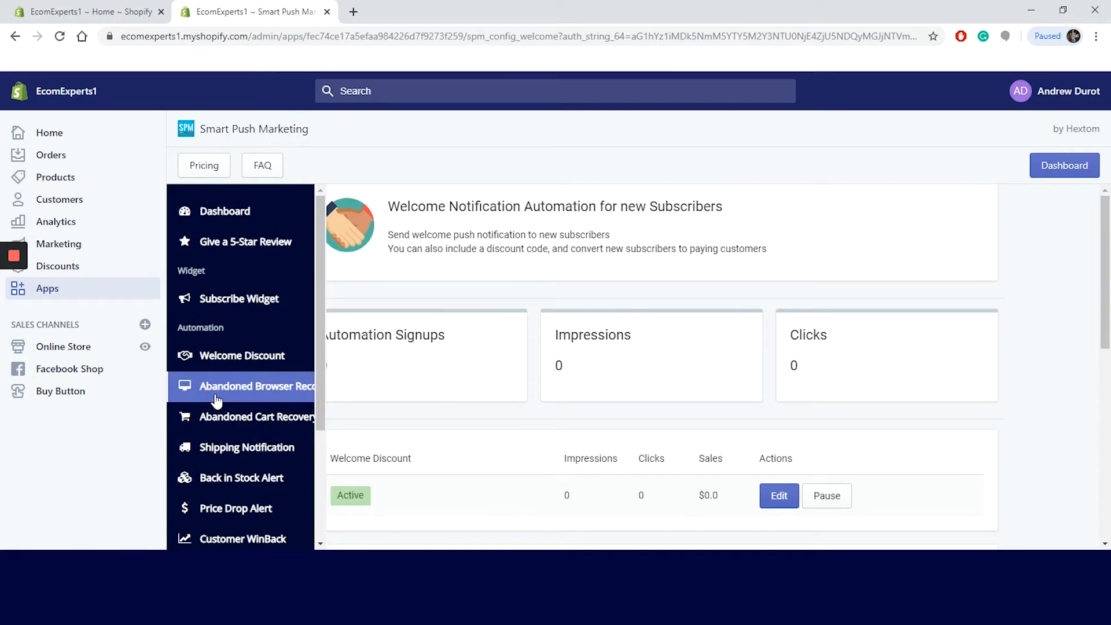
# - Save the Abandoned Browser Recovery push, sent 30 minutes after page abandonment
pyautogui.click(260, 386)
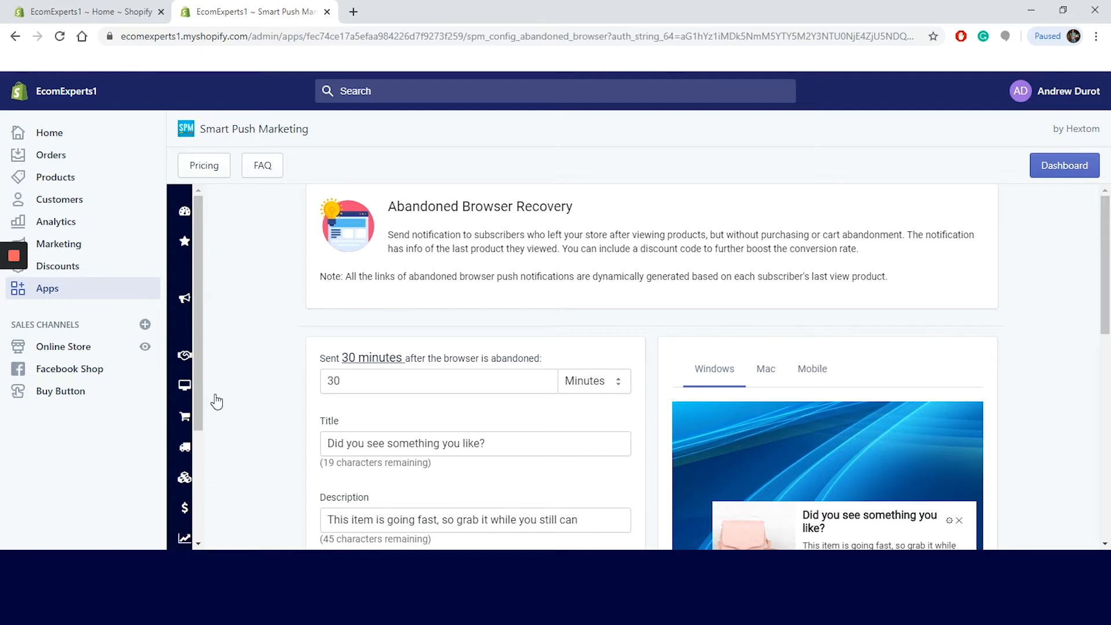
pyautogui.moveTo(253, 392)
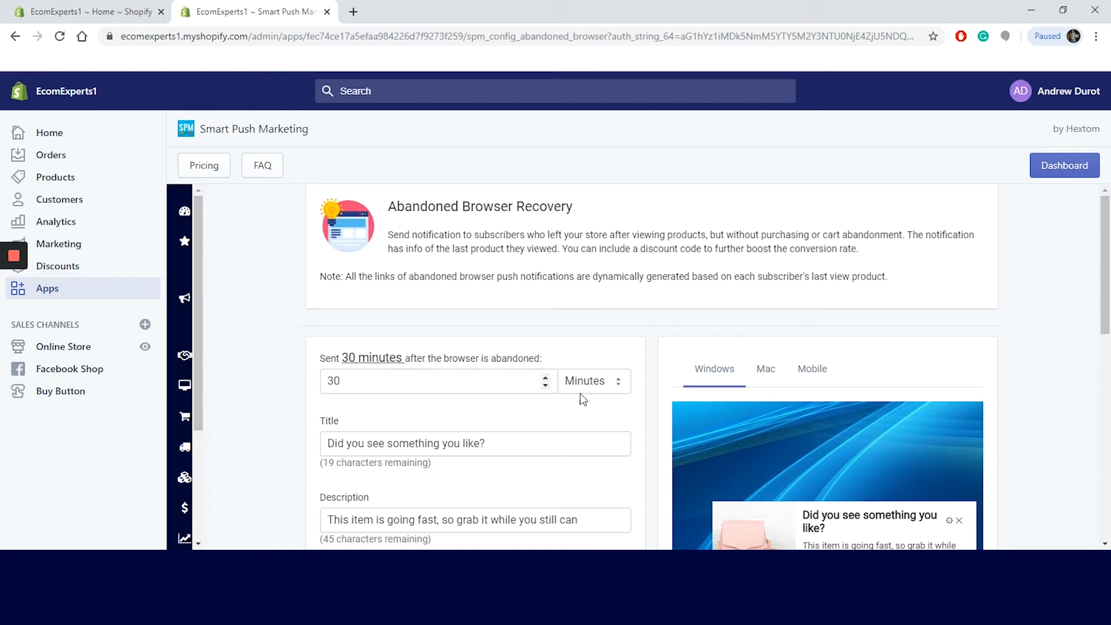
pyautogui.moveTo(609, 402)
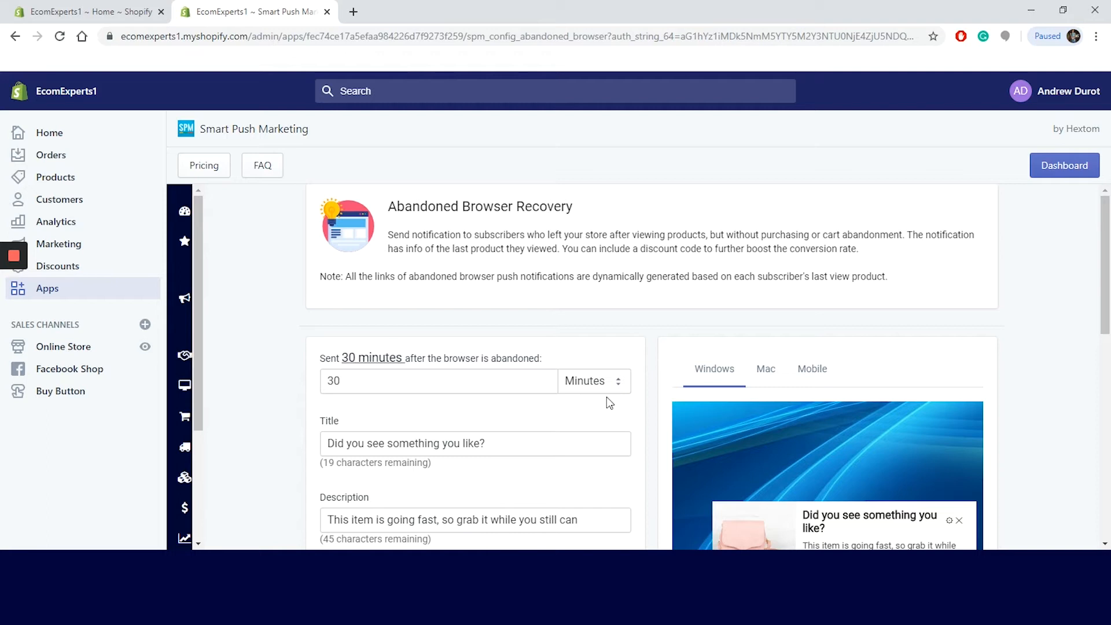
pyautogui.moveTo(686, 381)
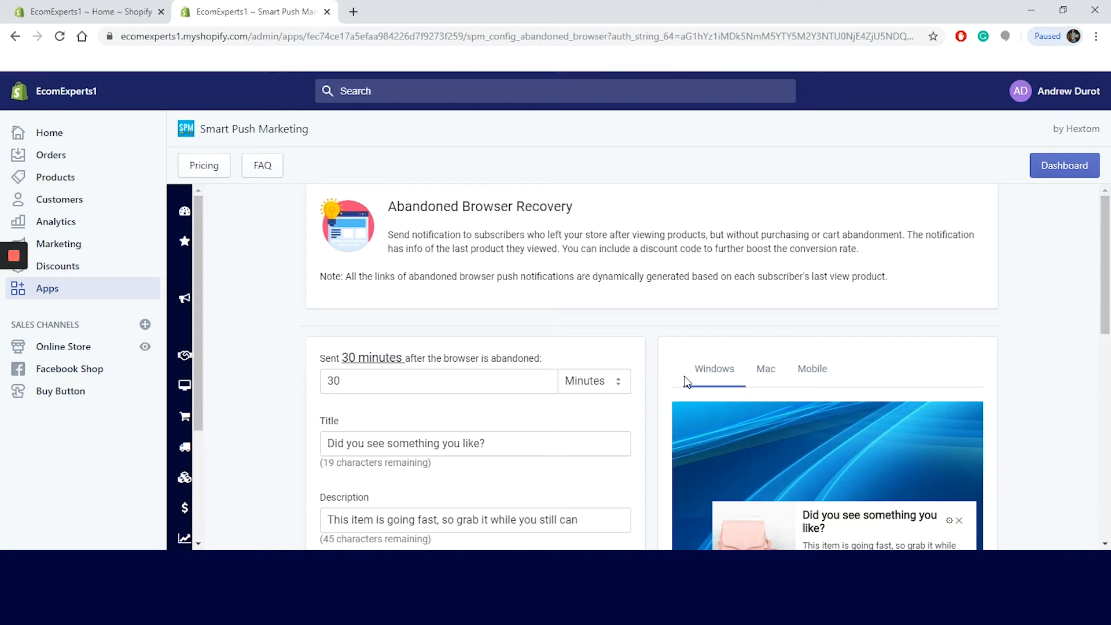
pyautogui.moveTo(855, 363)
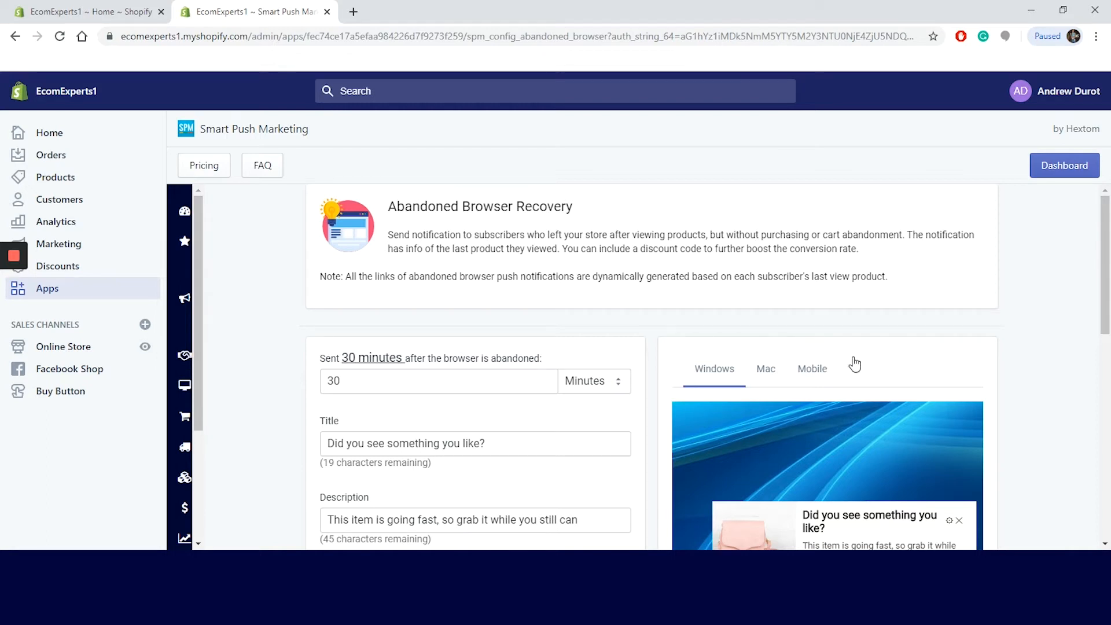
pyautogui.moveTo(900, 357)
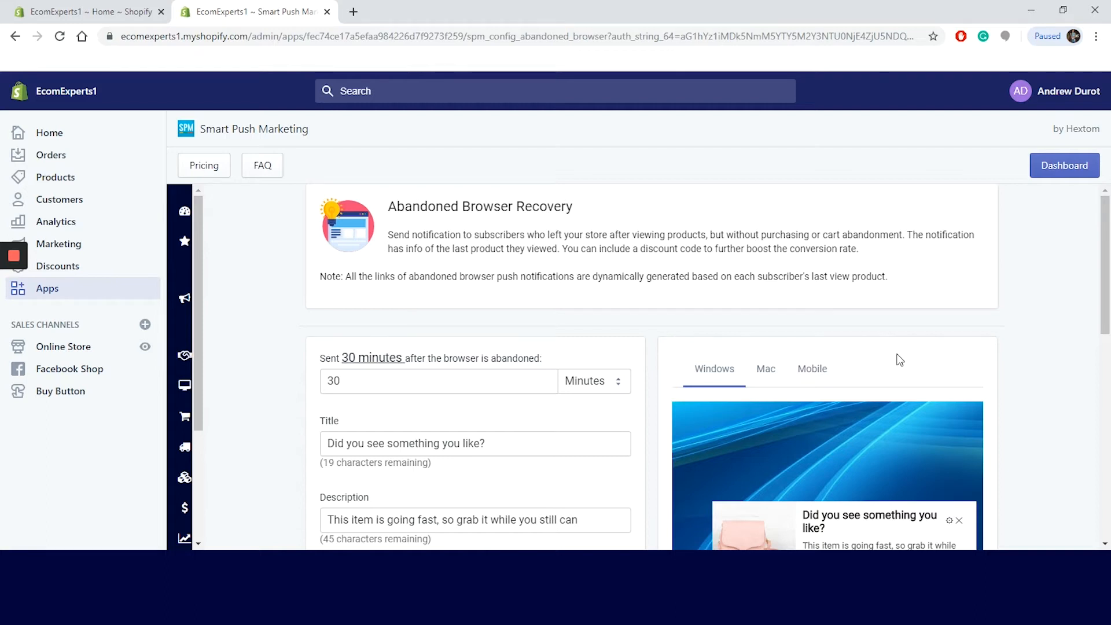
pyautogui.scroll(-3)
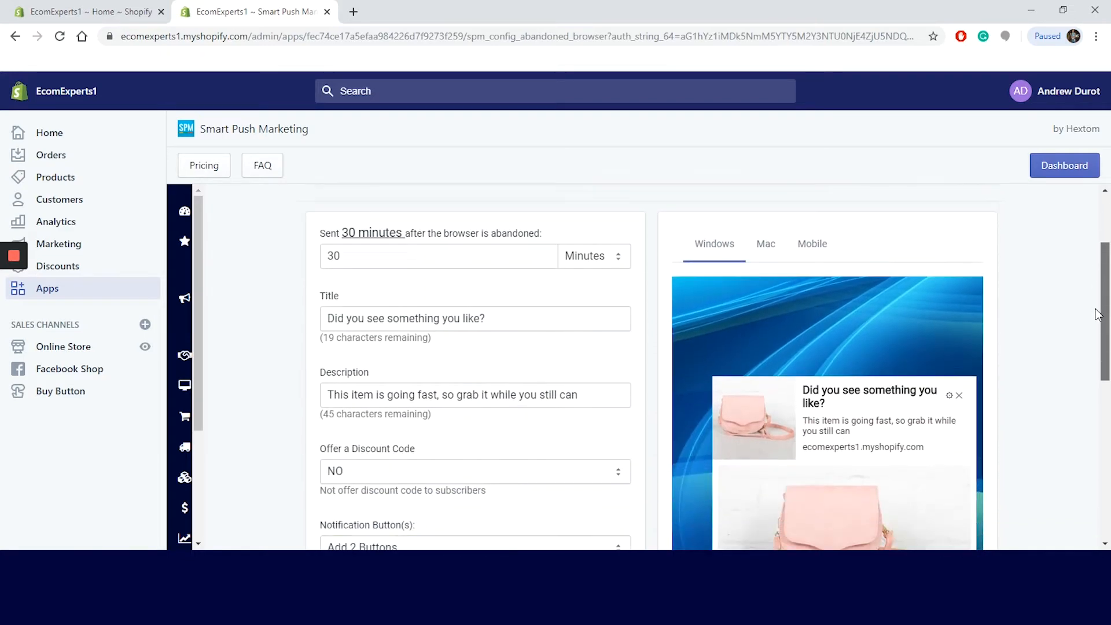
pyautogui.scroll(-3)
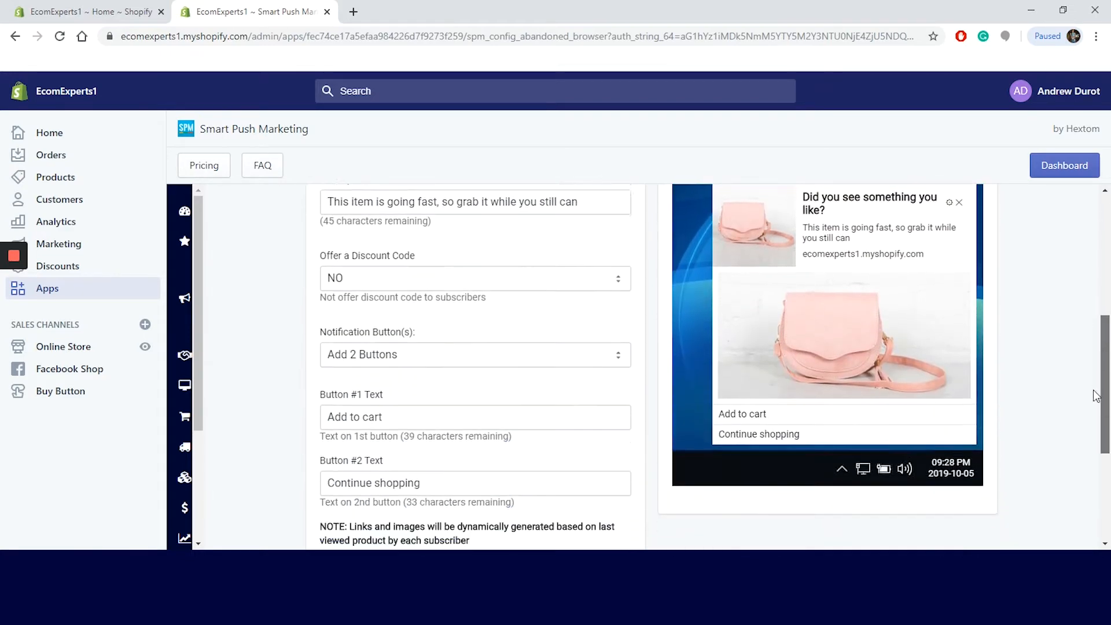
pyautogui.click(969, 507)
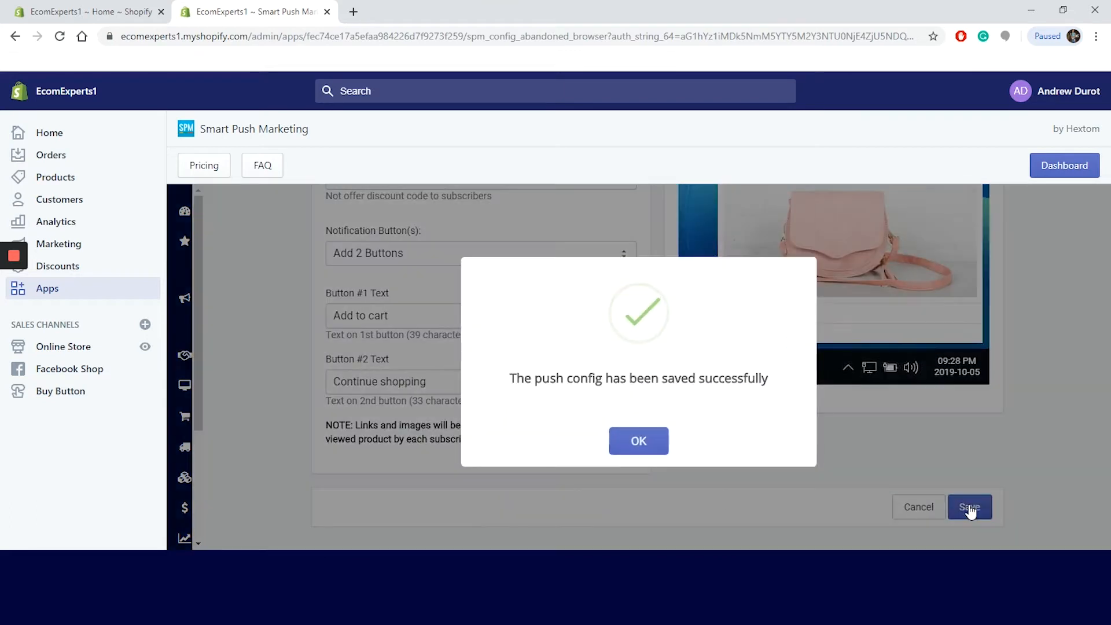
pyautogui.moveTo(649, 465)
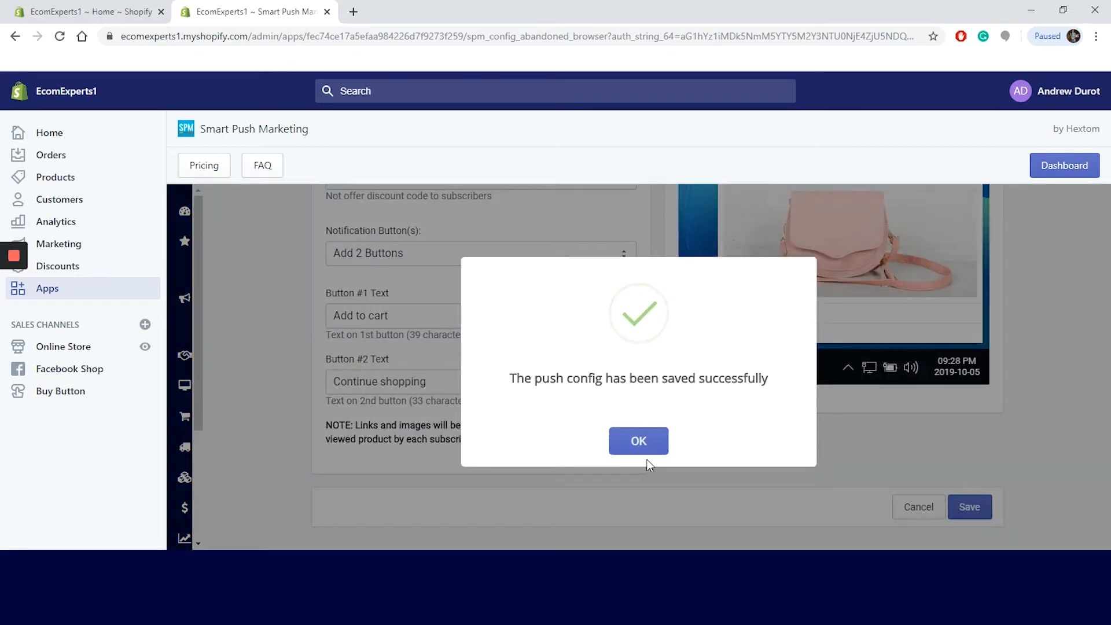
pyautogui.click(636, 439)
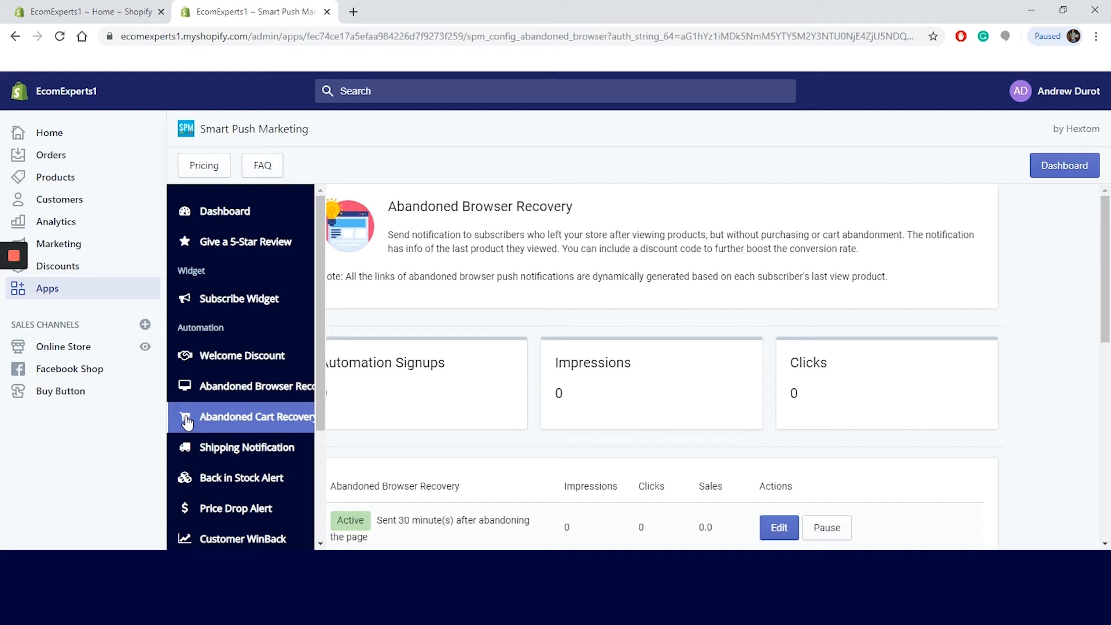
# - Review the three abandoned cart discount notifications and save them, the first at 15 minutes
pyautogui.click(258, 417)
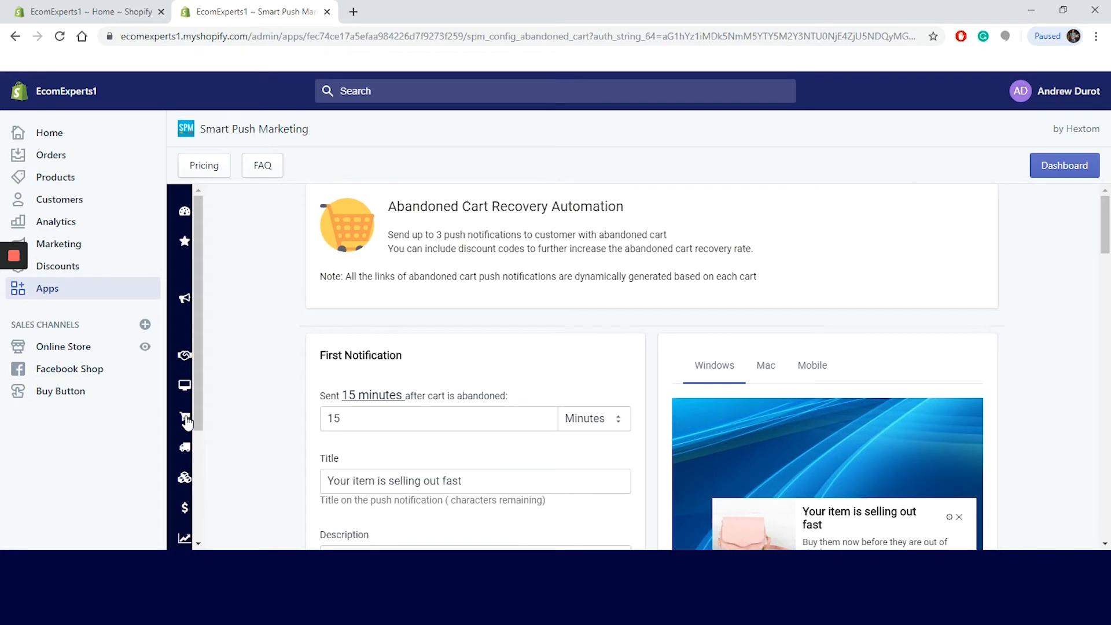
pyautogui.scroll(-3)
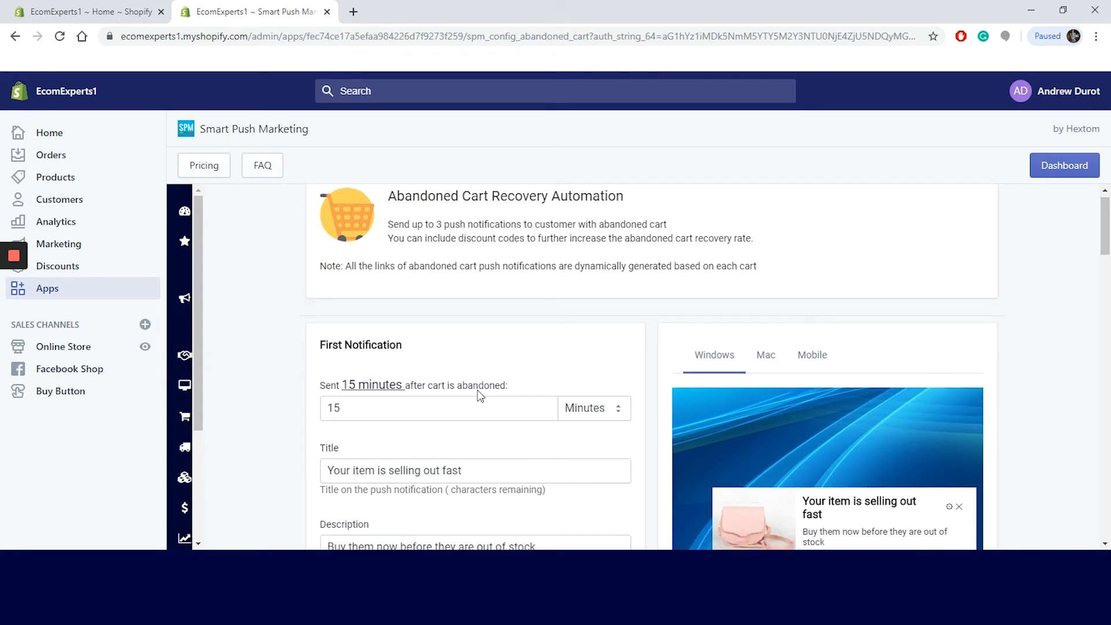
pyautogui.scroll(-3)
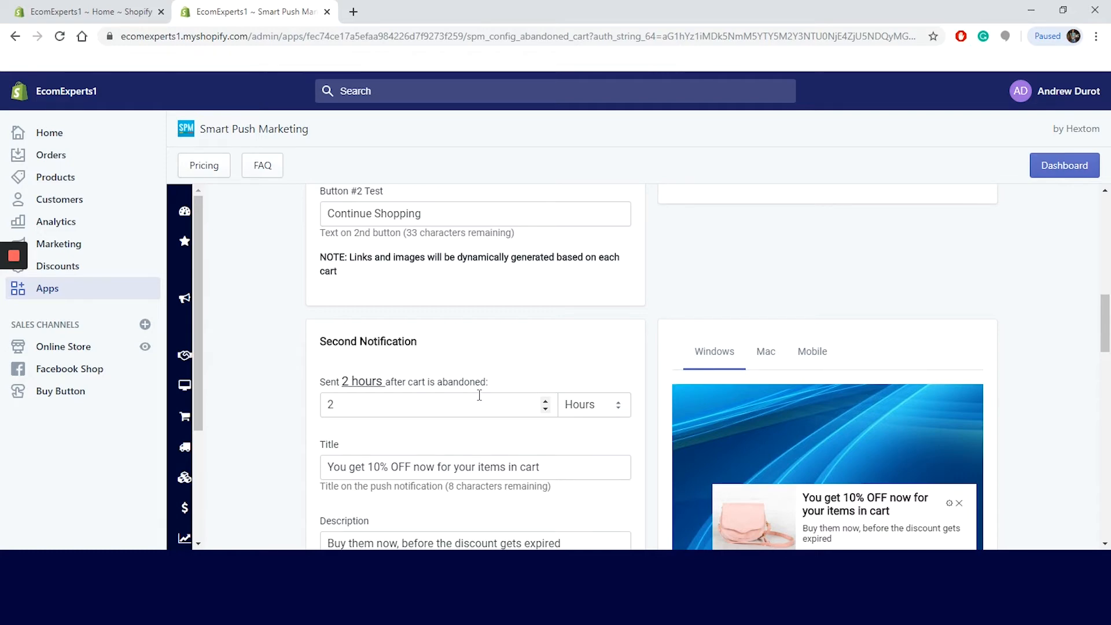
pyautogui.scroll(-3)
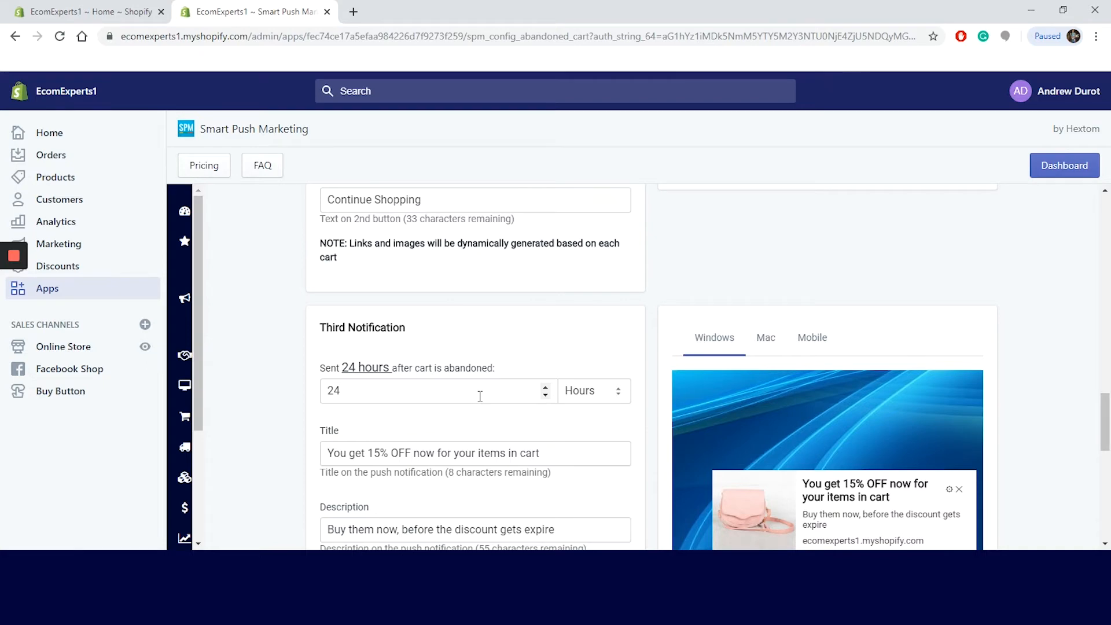
pyautogui.scroll(-3)
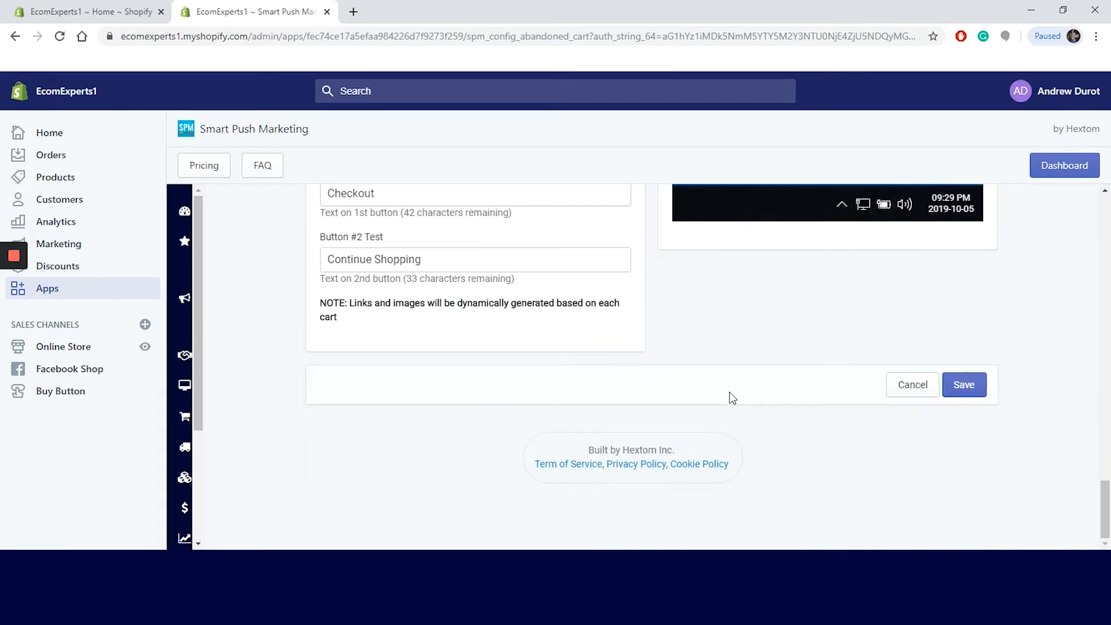
pyautogui.scroll(3)
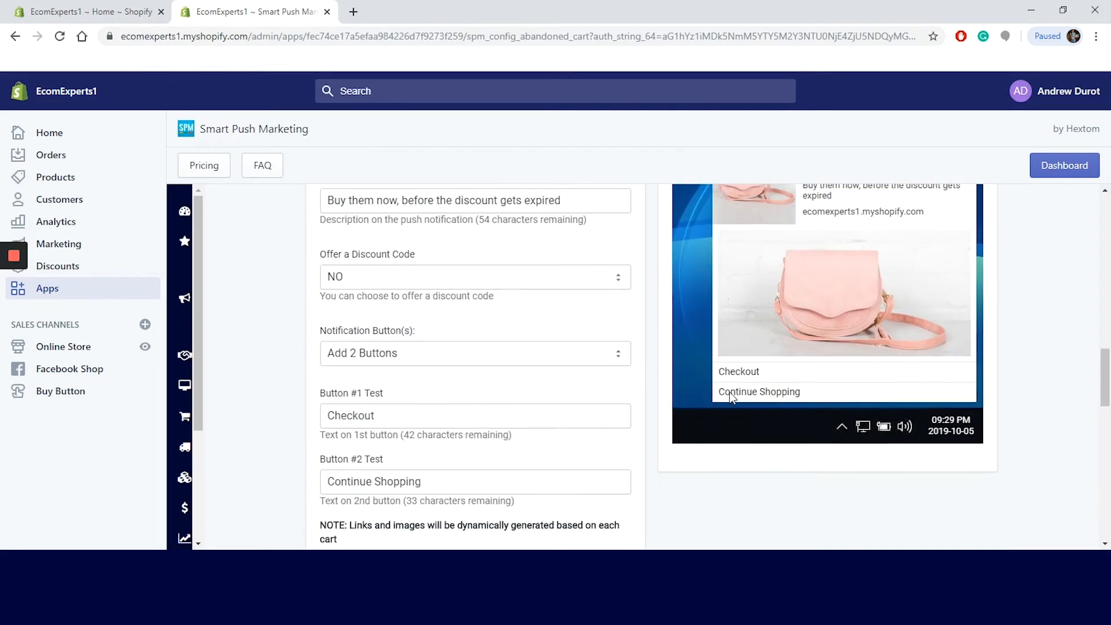
pyautogui.scroll(-3)
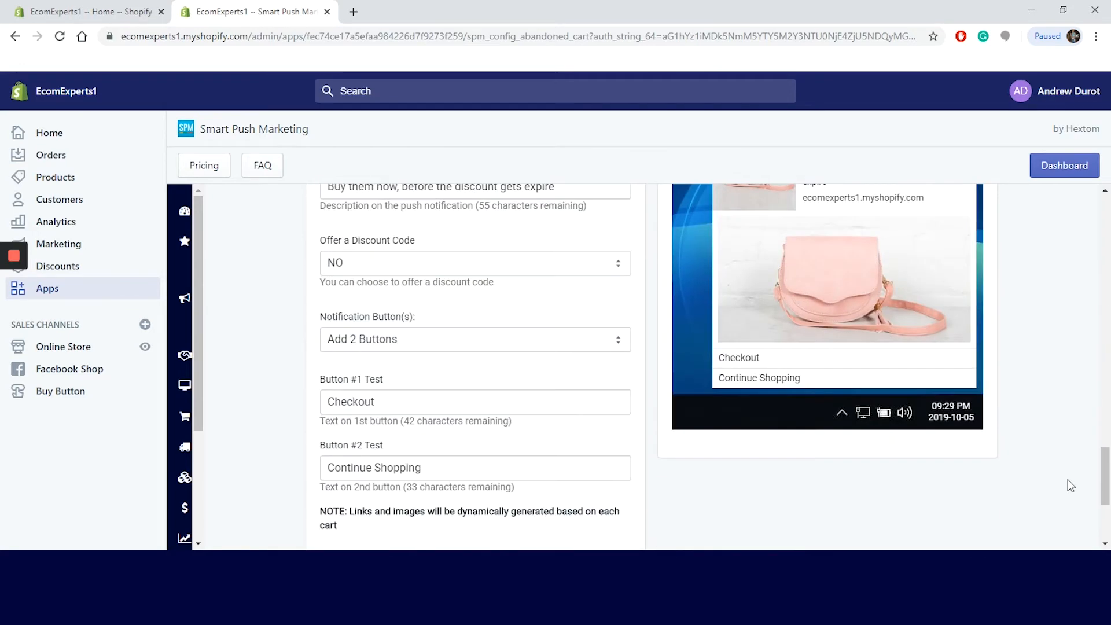
pyautogui.scroll(-3)
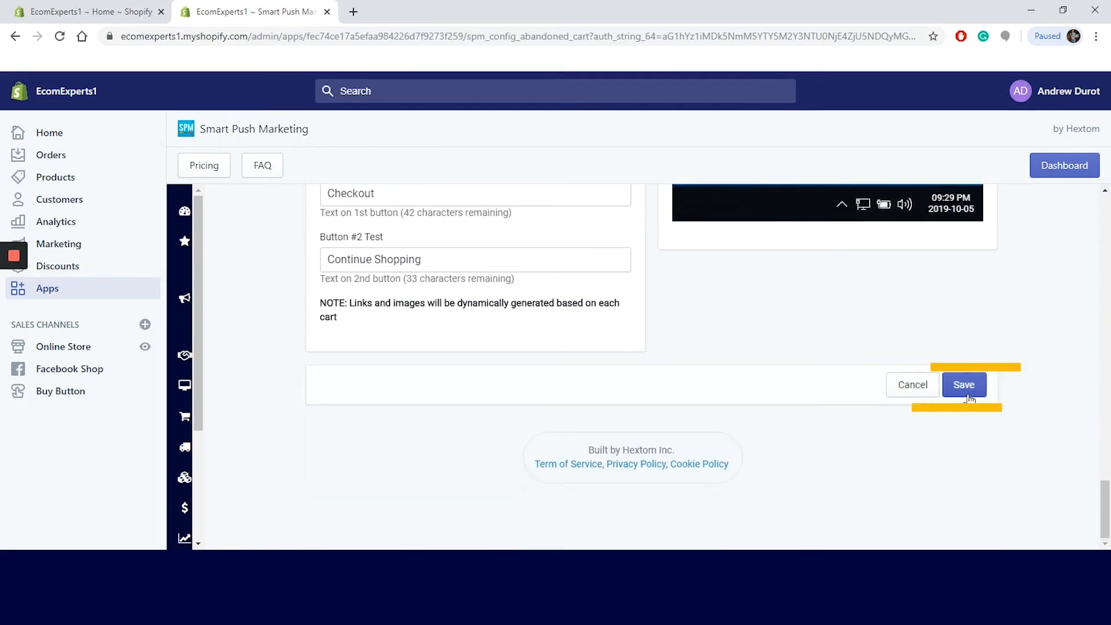
pyautogui.click(963, 384)
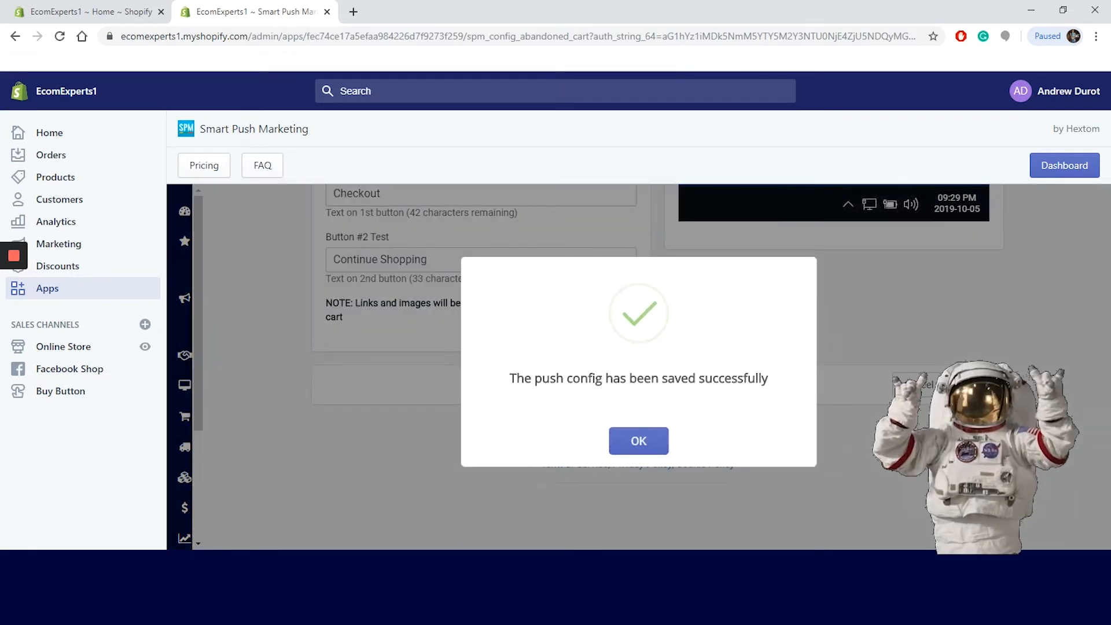
pyautogui.click(637, 440)
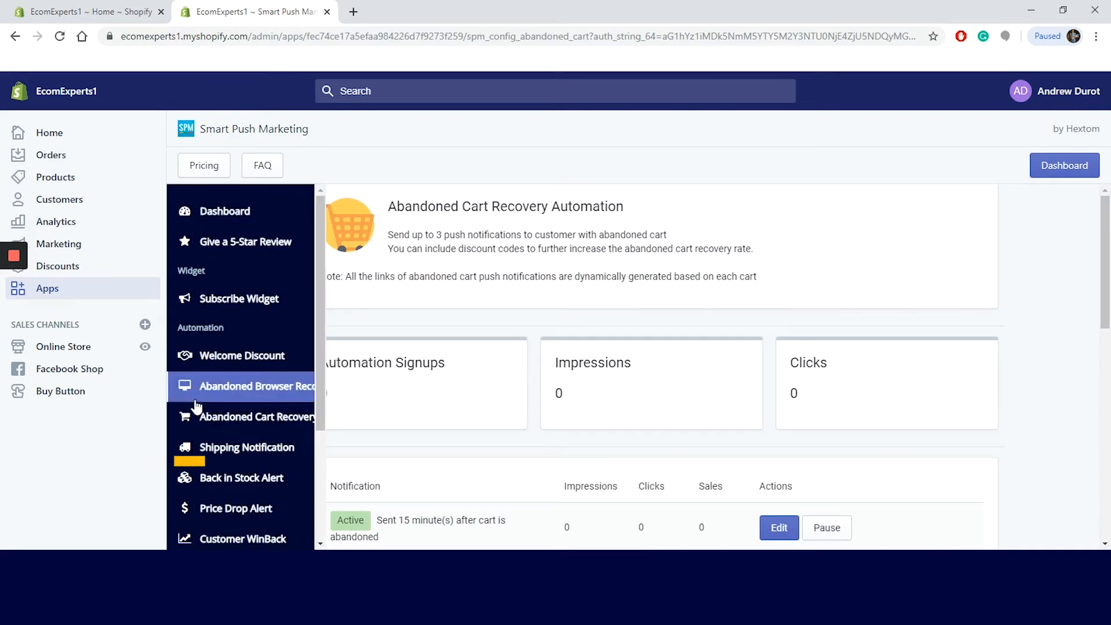
# - Open Order Shipping Notification and review the paid, fulfilled and tracking-info messages
pyautogui.click(247, 447)
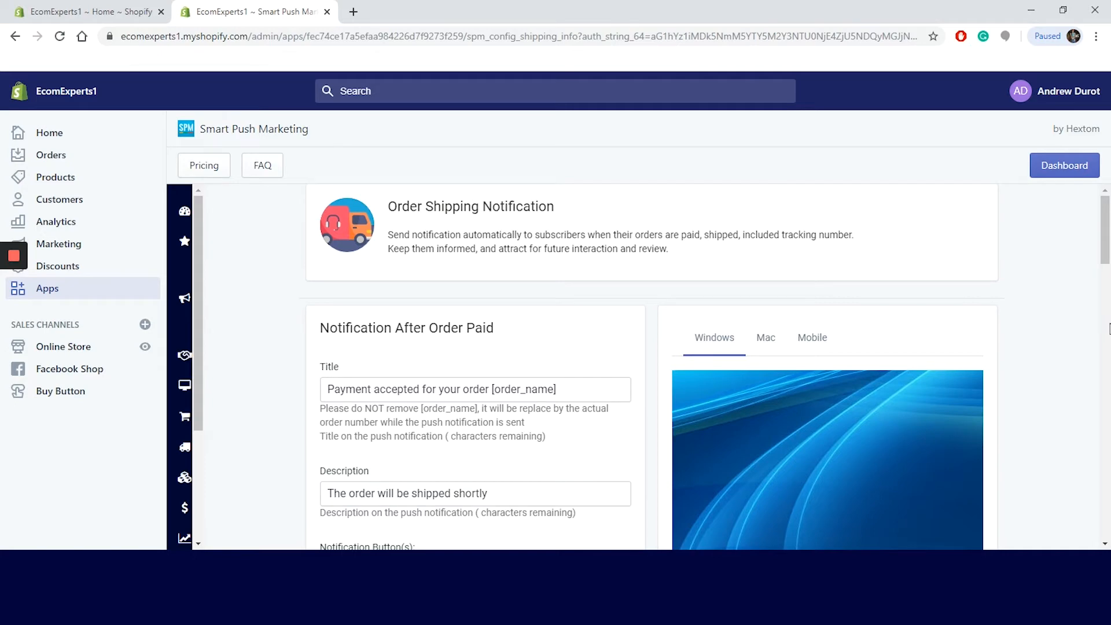
pyautogui.scroll(-3)
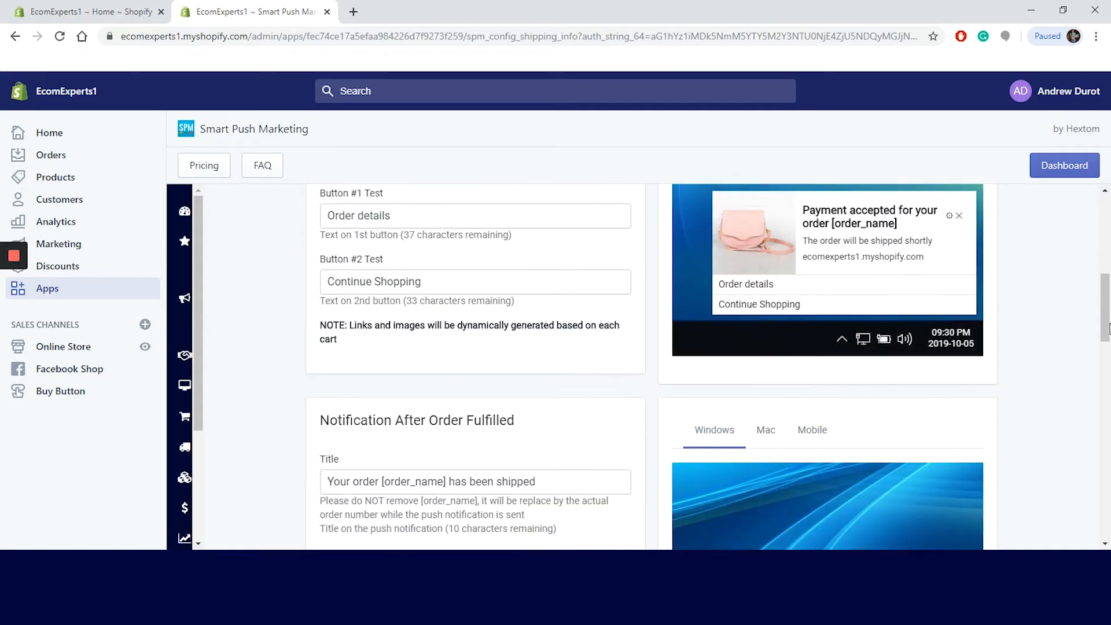
pyautogui.scroll(-3)
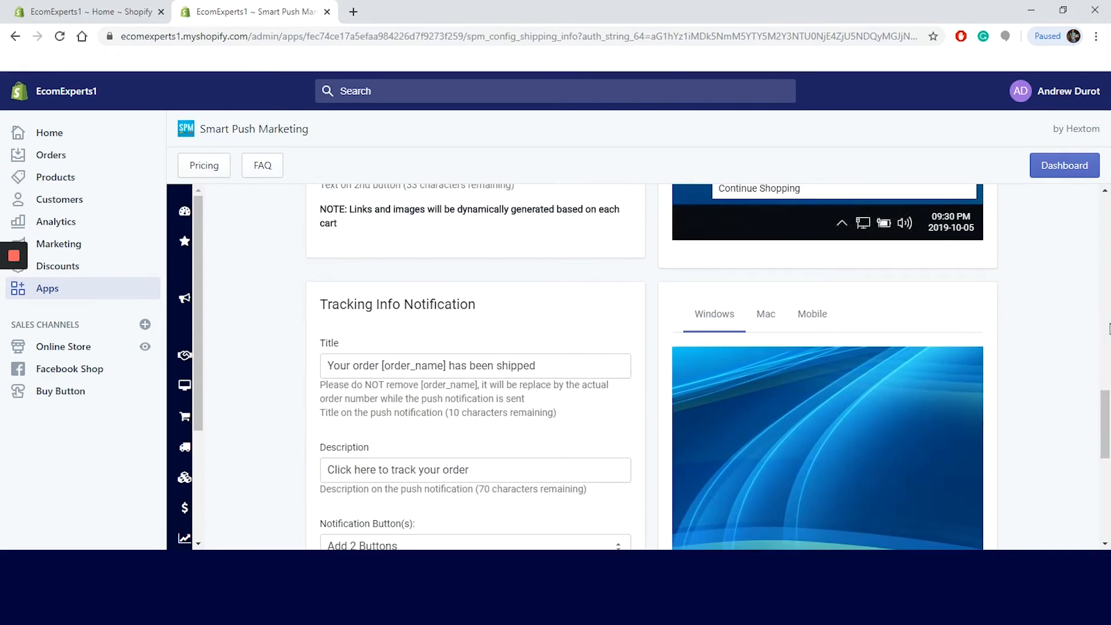
pyautogui.scroll(-3)
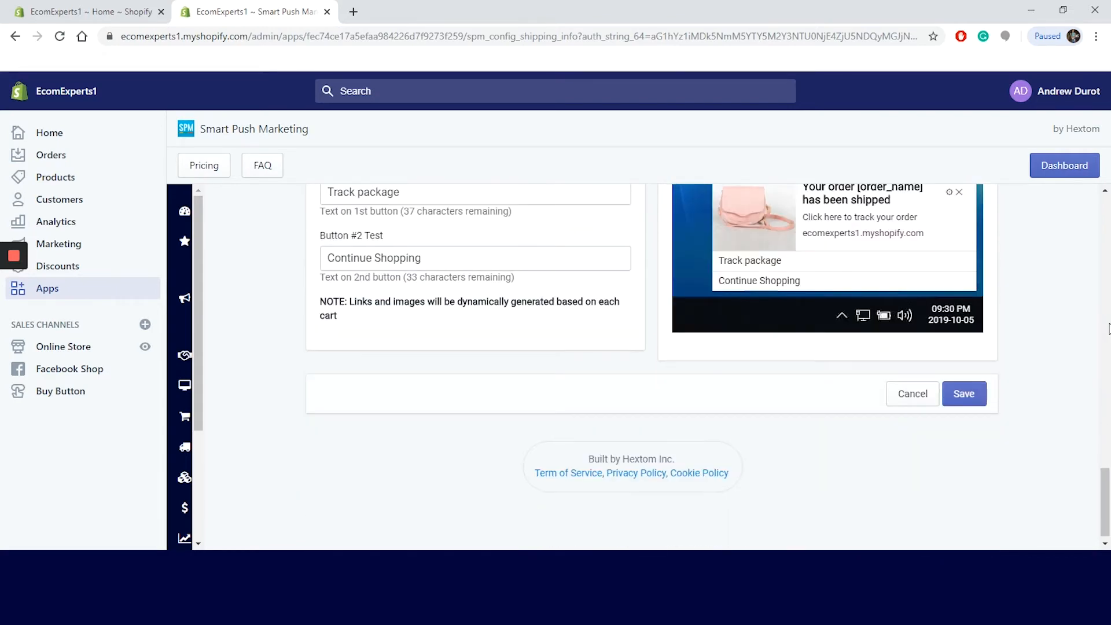
pyautogui.scroll(3)
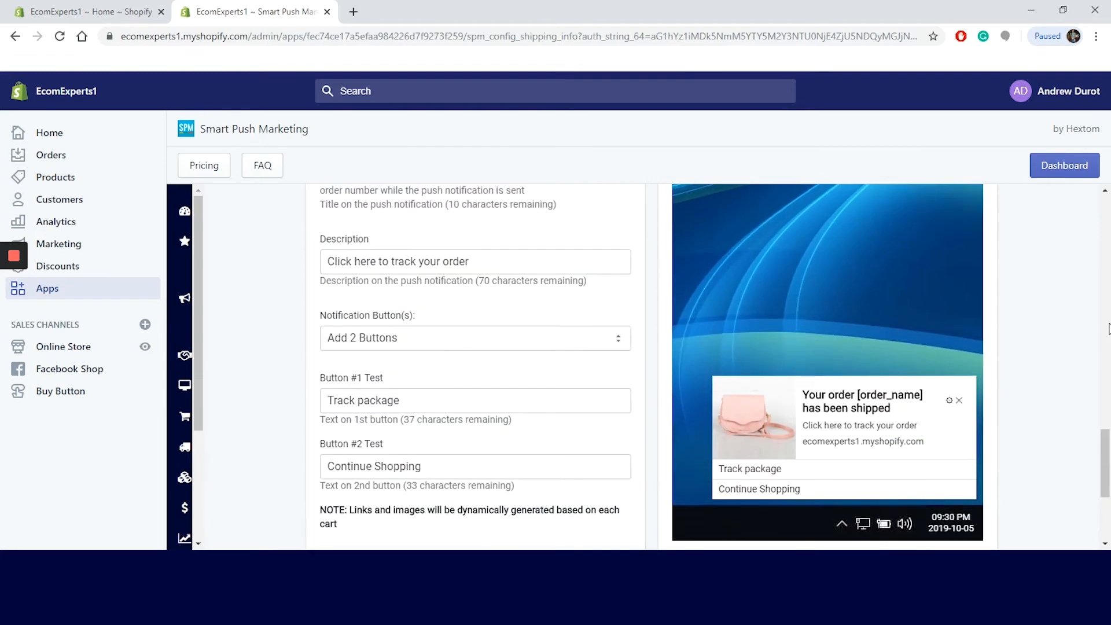
pyautogui.scroll(-3)
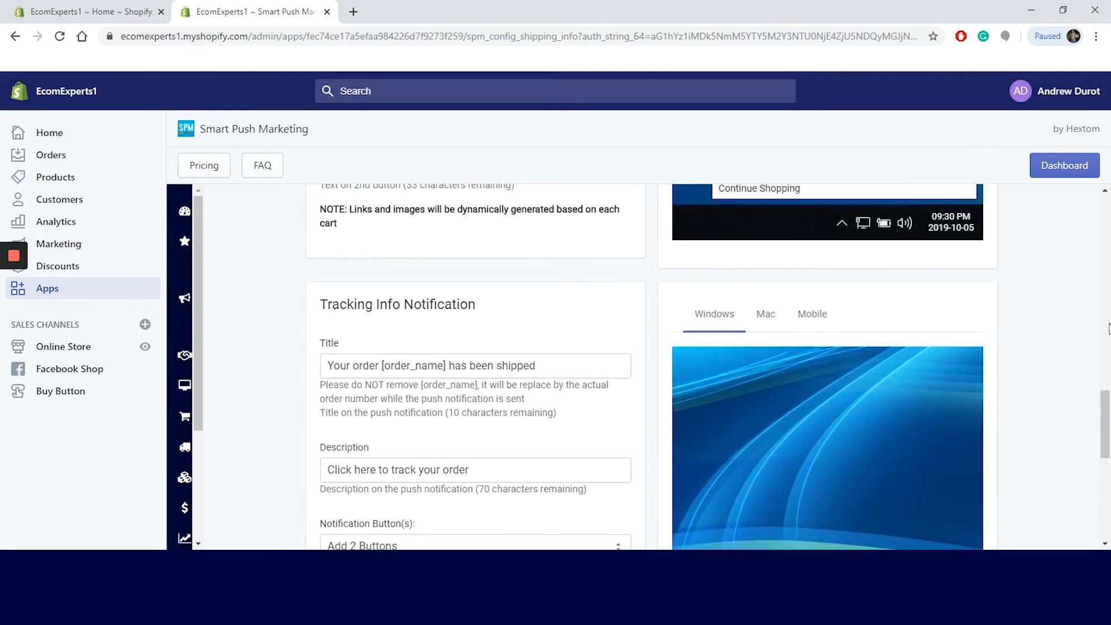
pyautogui.scroll(-3)
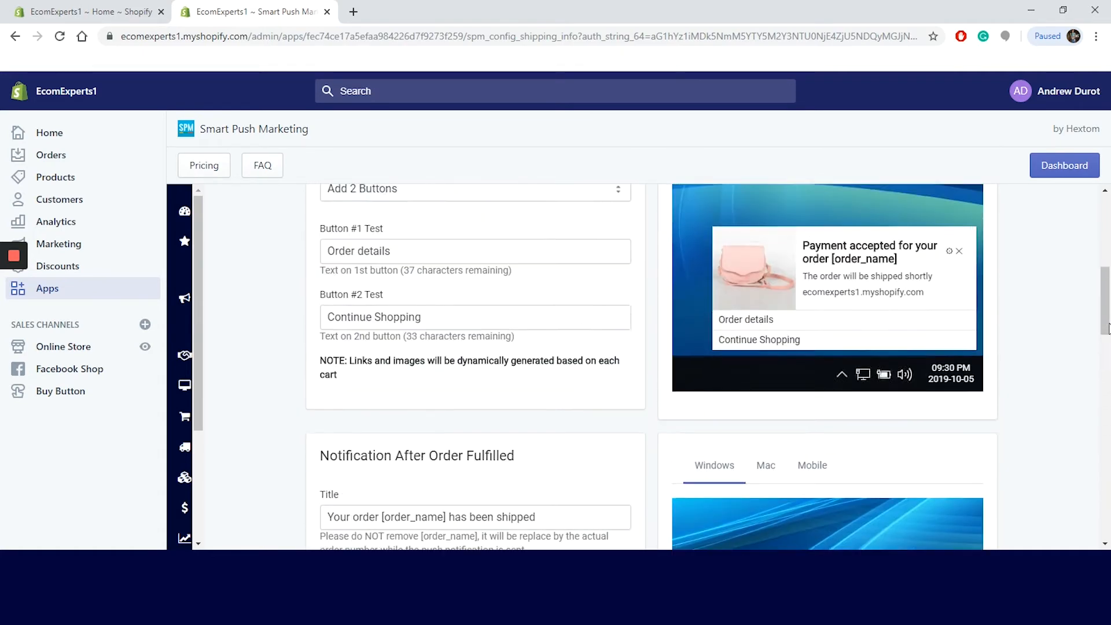
pyautogui.scroll(3)
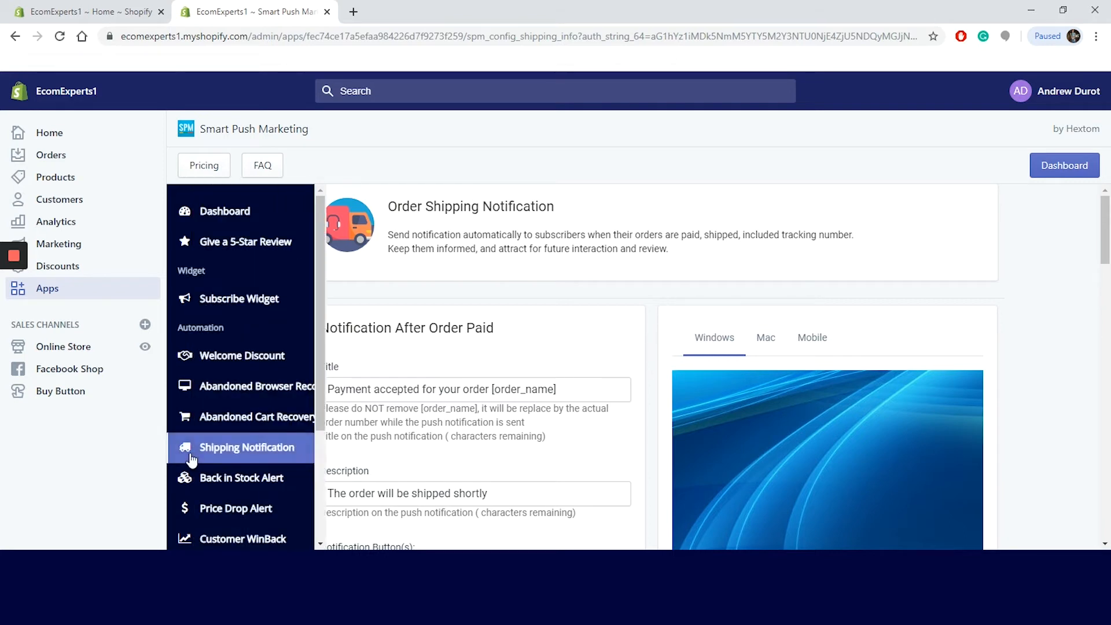
# - Review the Back in Stock Alert notification and preview, then view the push campaign page
pyautogui.click(242, 477)
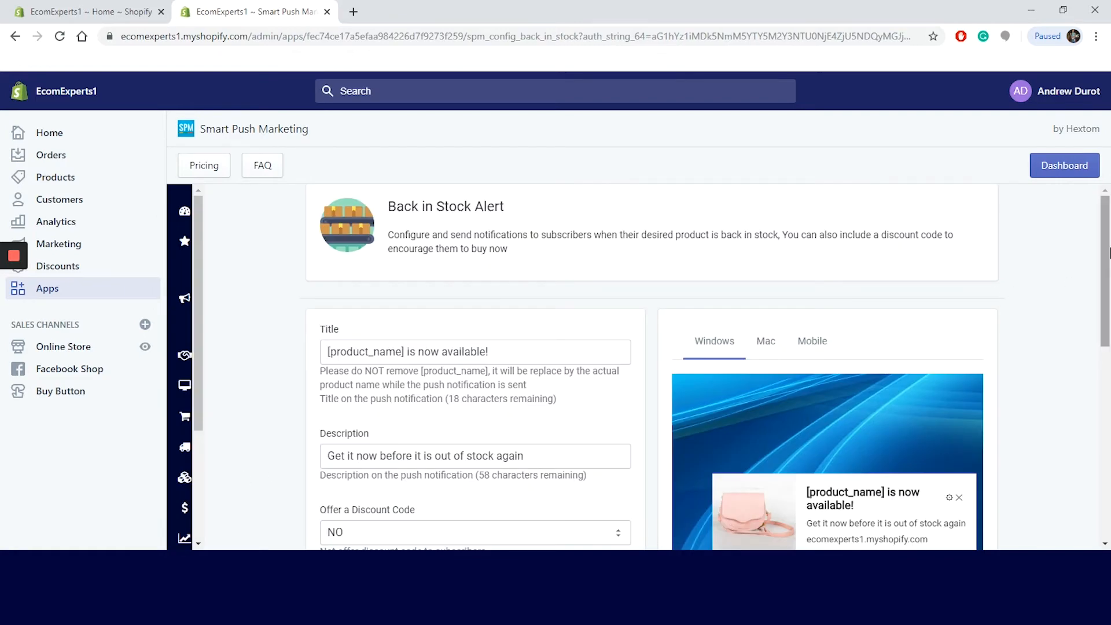
pyautogui.scroll(-3)
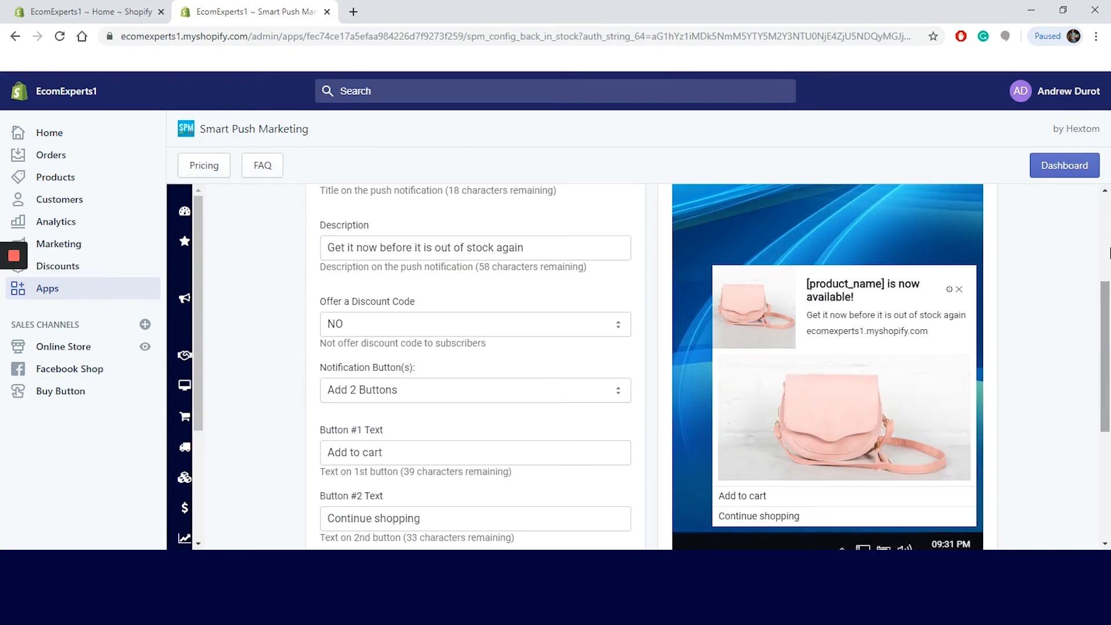
pyautogui.scroll(3)
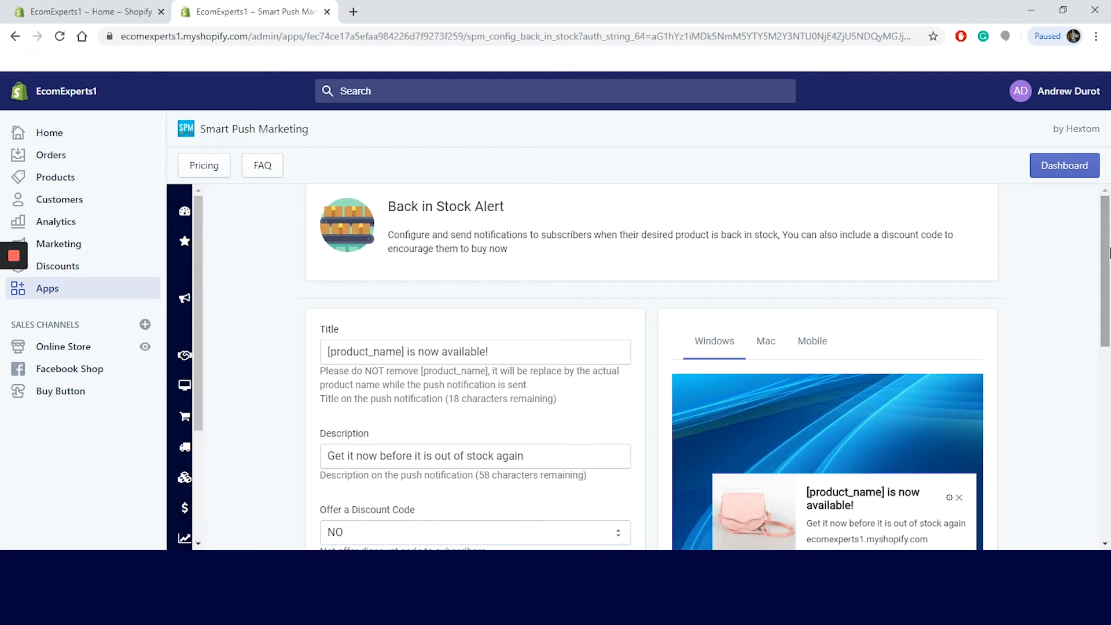
pyautogui.scroll(-3)
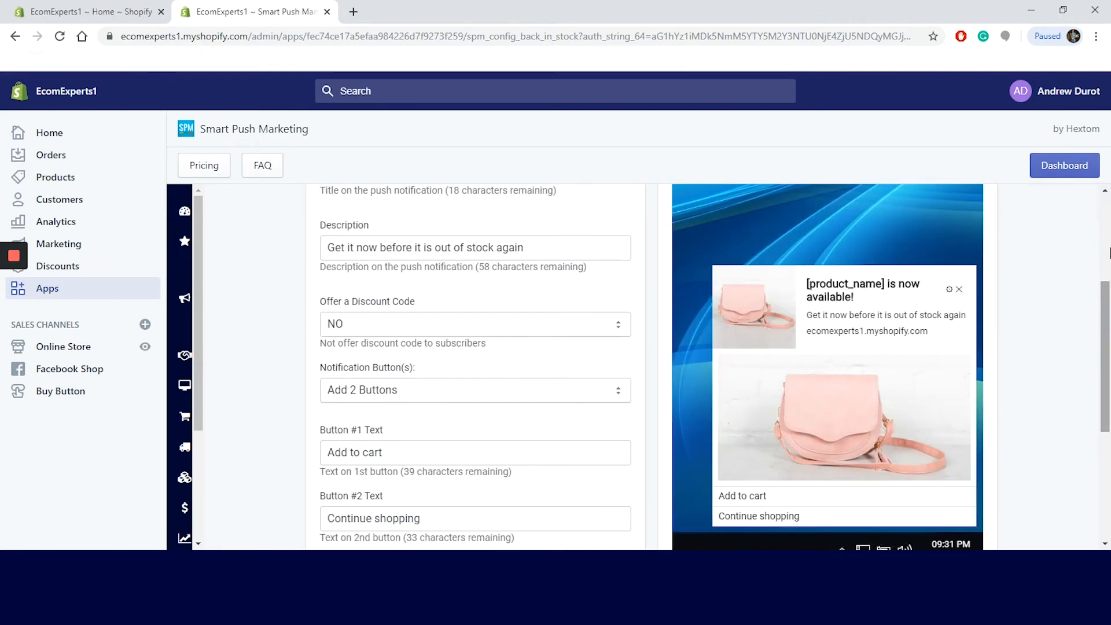
pyautogui.scroll(3)
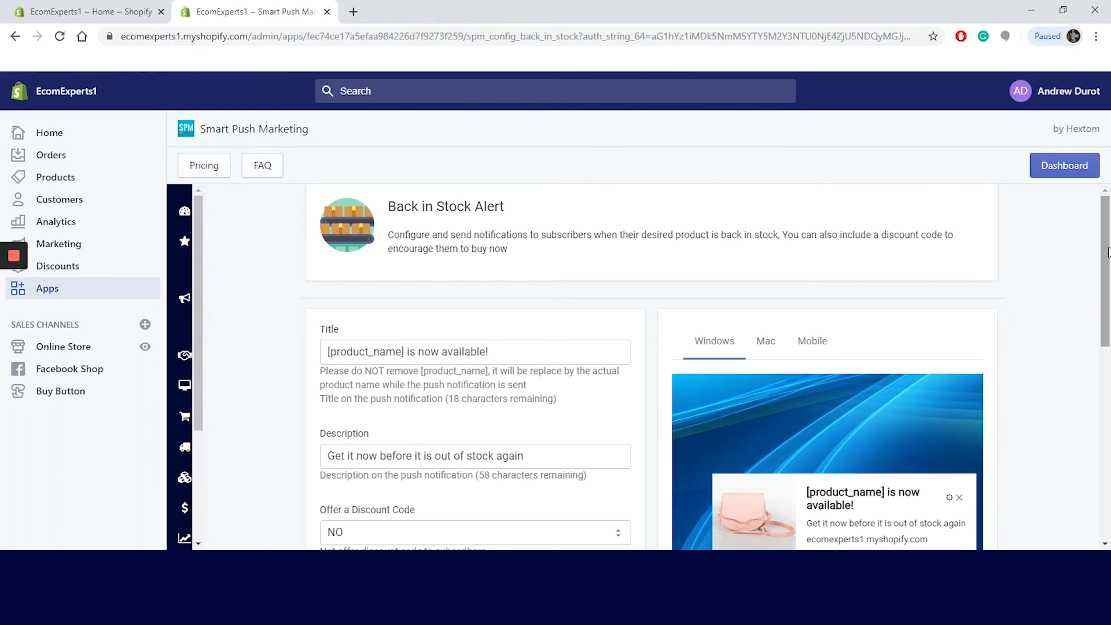
pyautogui.moveTo(256, 403)
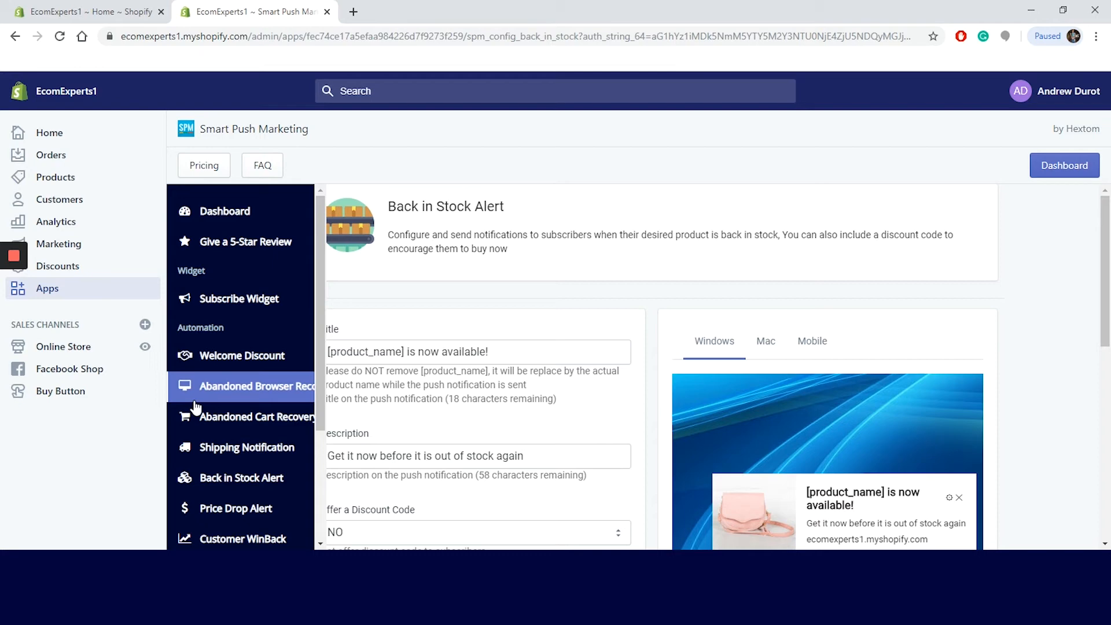
pyautogui.scroll(-3)
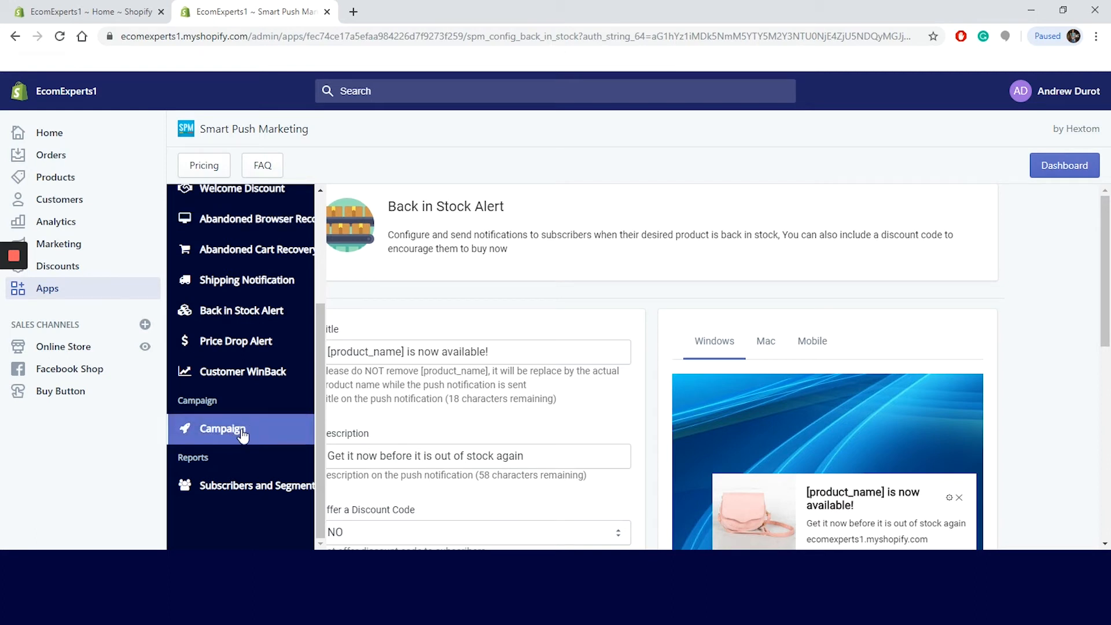
pyautogui.click(222, 428)
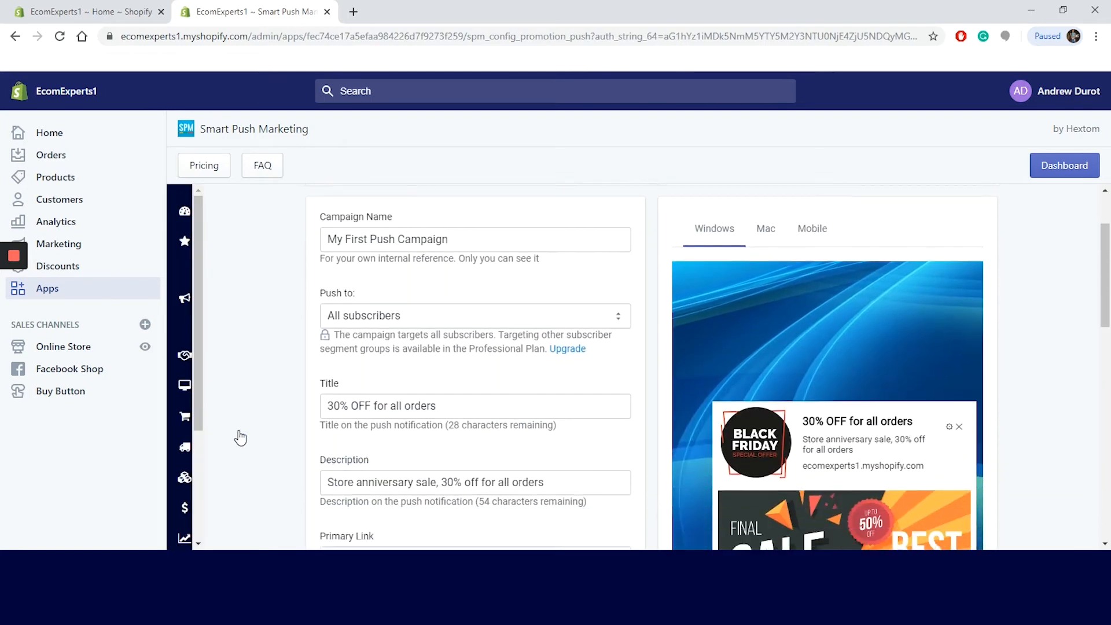
pyautogui.scroll(-3)
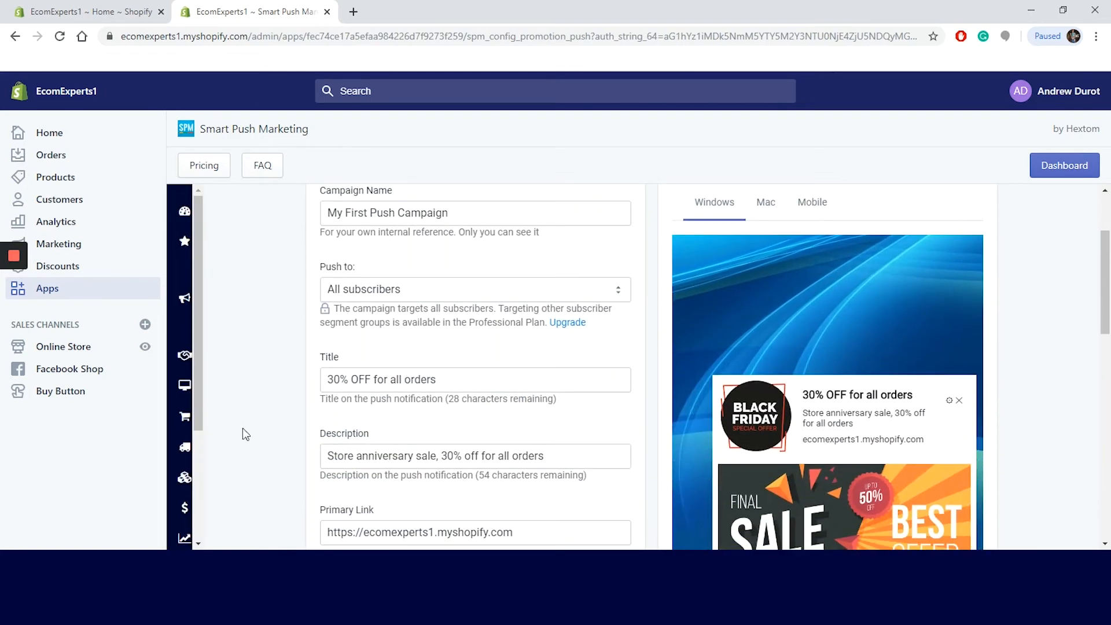
pyautogui.scroll(3)
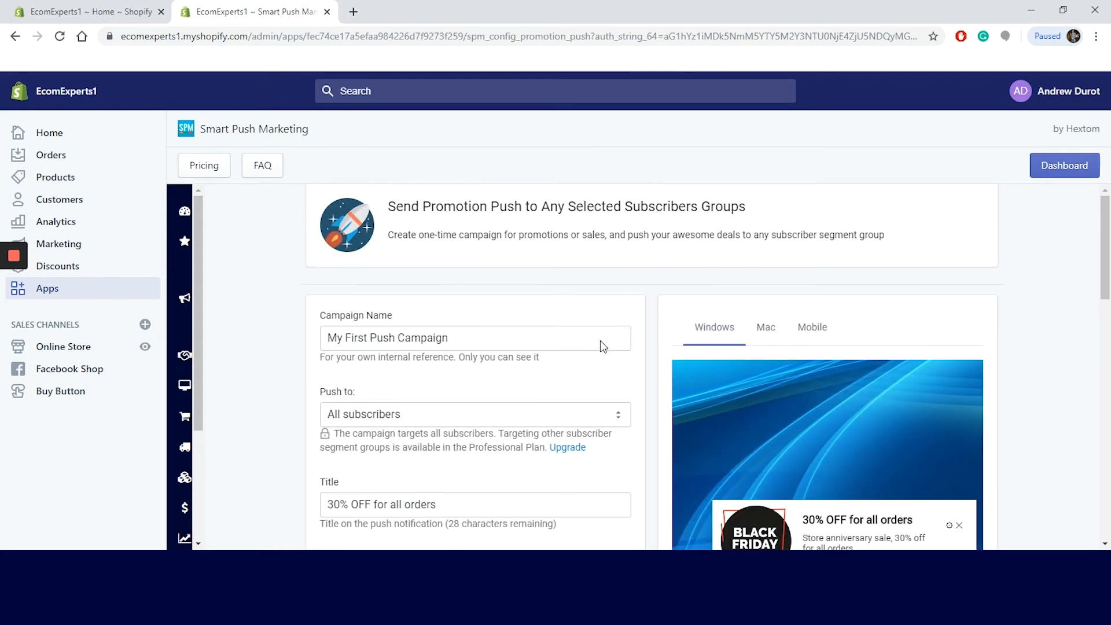
pyautogui.scroll(-3)
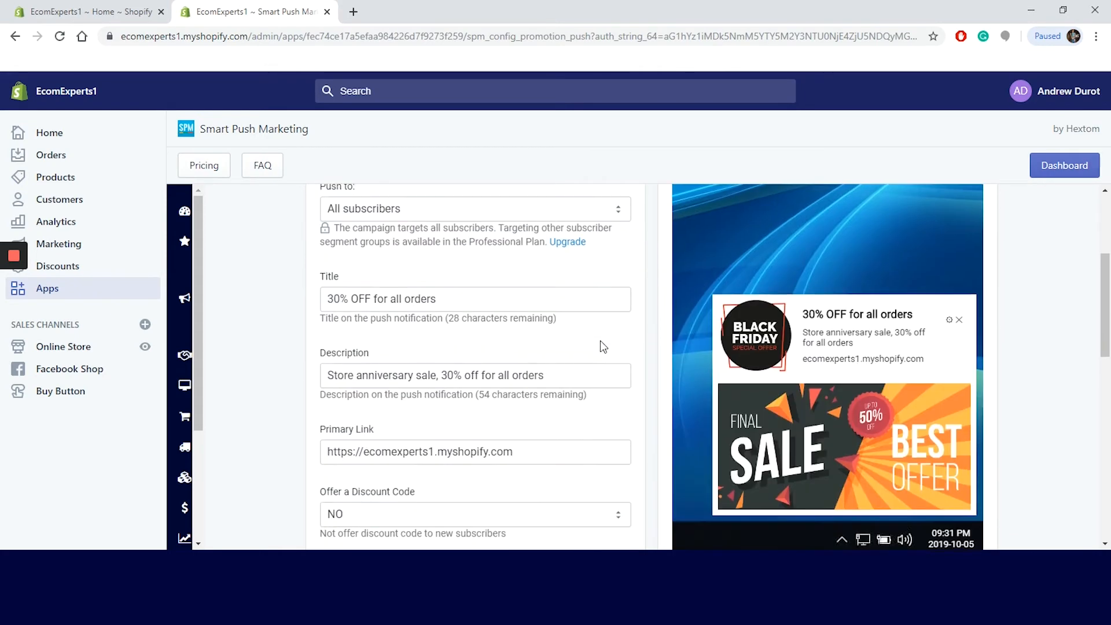
pyautogui.scroll(-3)
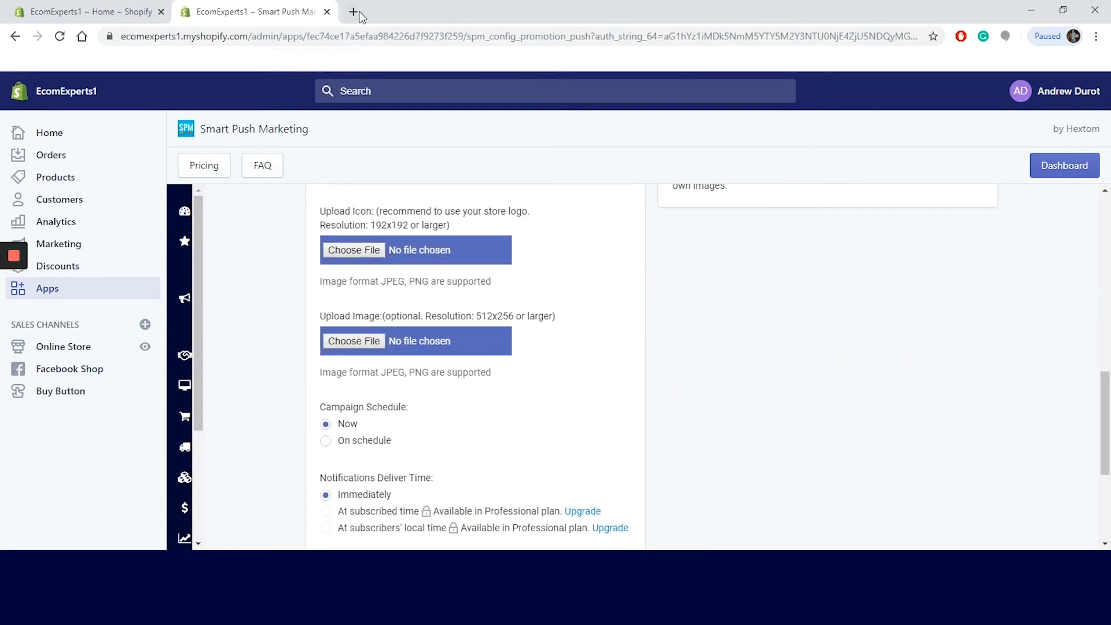
# - Load ecomexperts1.myshopify.com in a new tab and dismiss the discount-code subscription popup
pyautogui.click(353, 11)
pyautogui.write('ecomexperts1.myshopify.com')
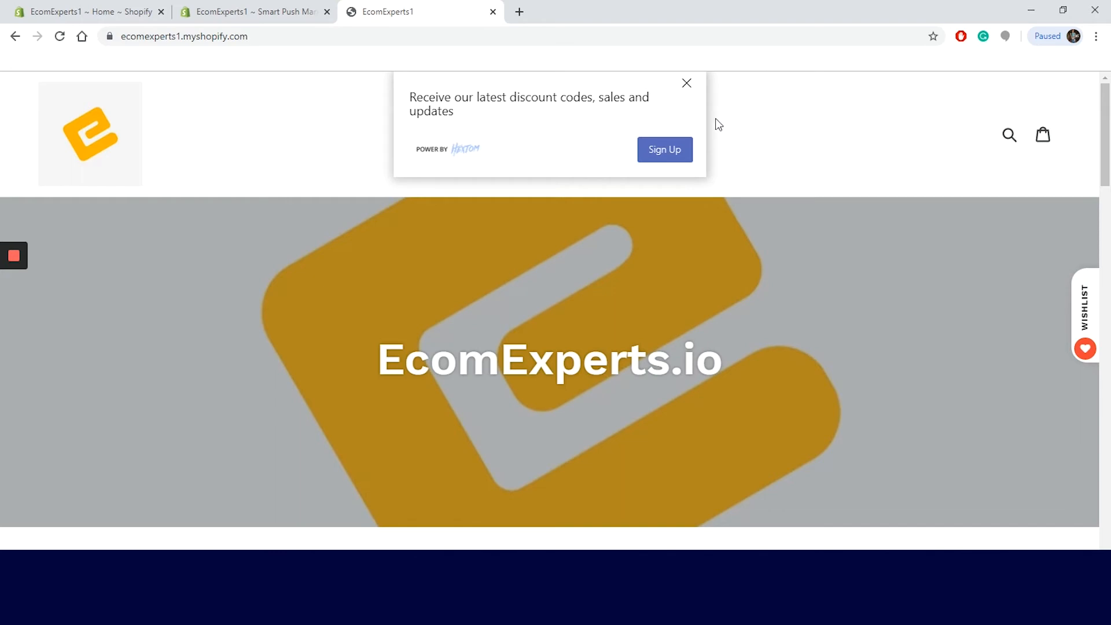
pyautogui.click(685, 82)
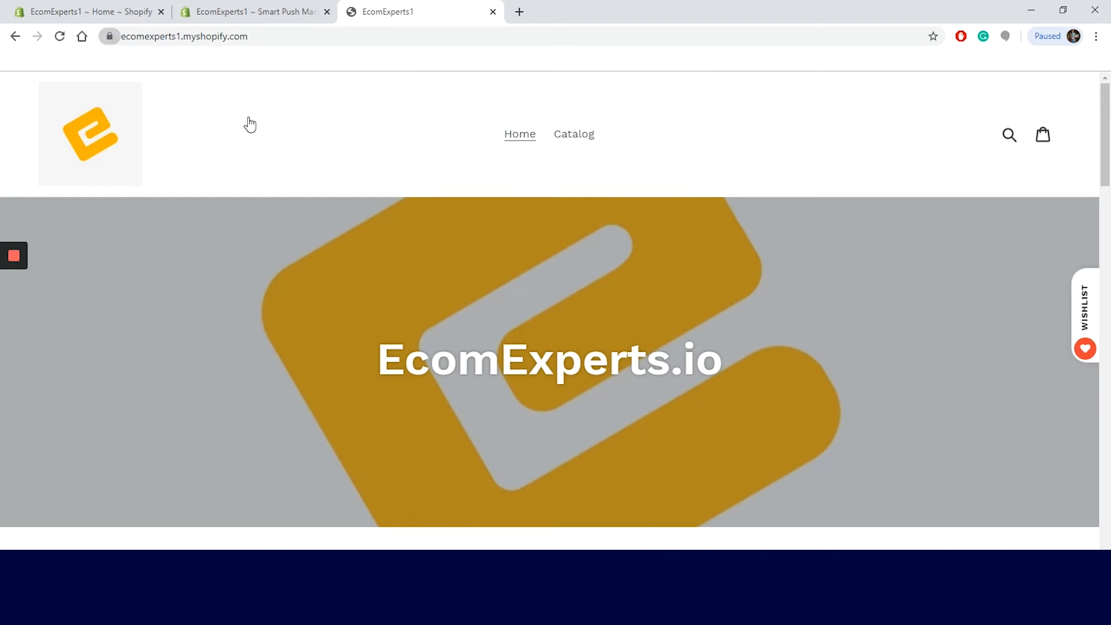
pyautogui.moveTo(400, 80)
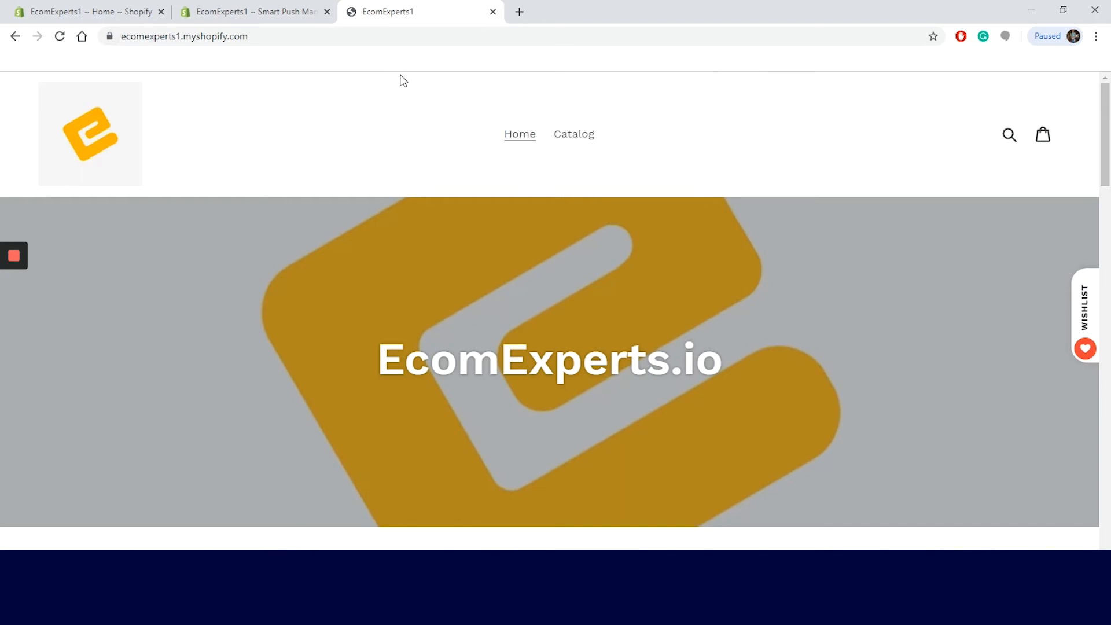
pyautogui.moveTo(409, 127)
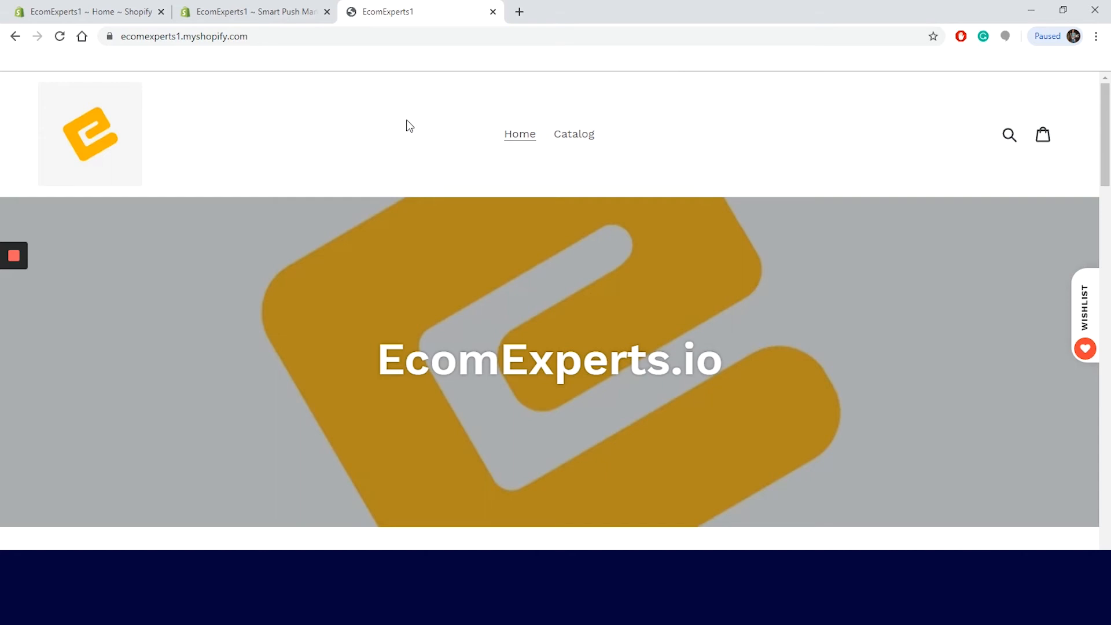
pyautogui.moveTo(476, 68)
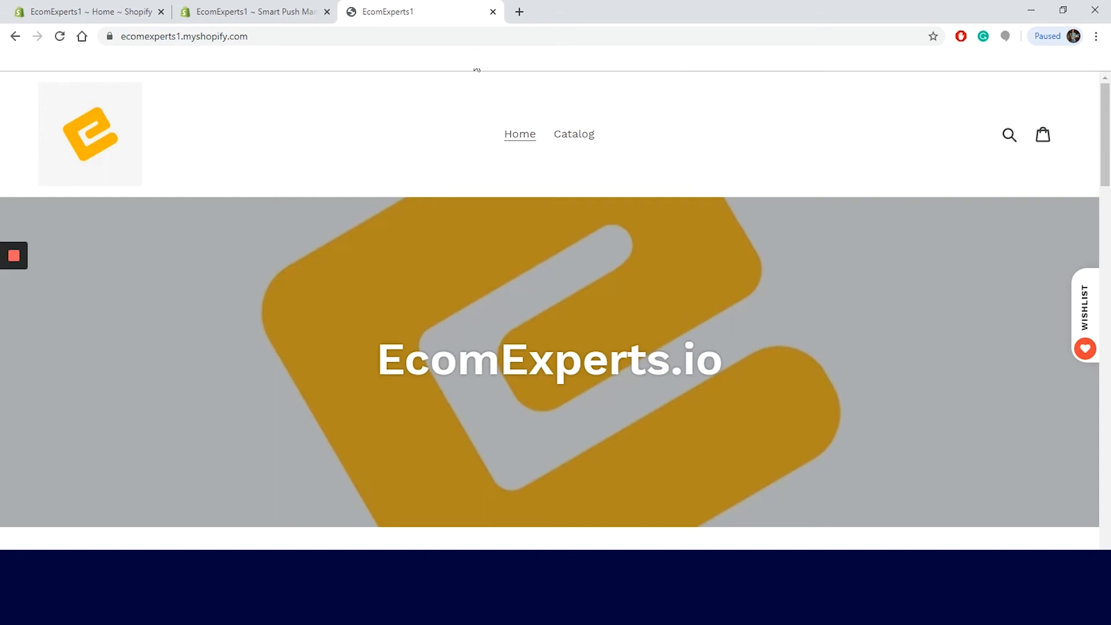
# - Switch back to the Shopify admin tab listing the installed apps
pyautogui.click(85, 12)
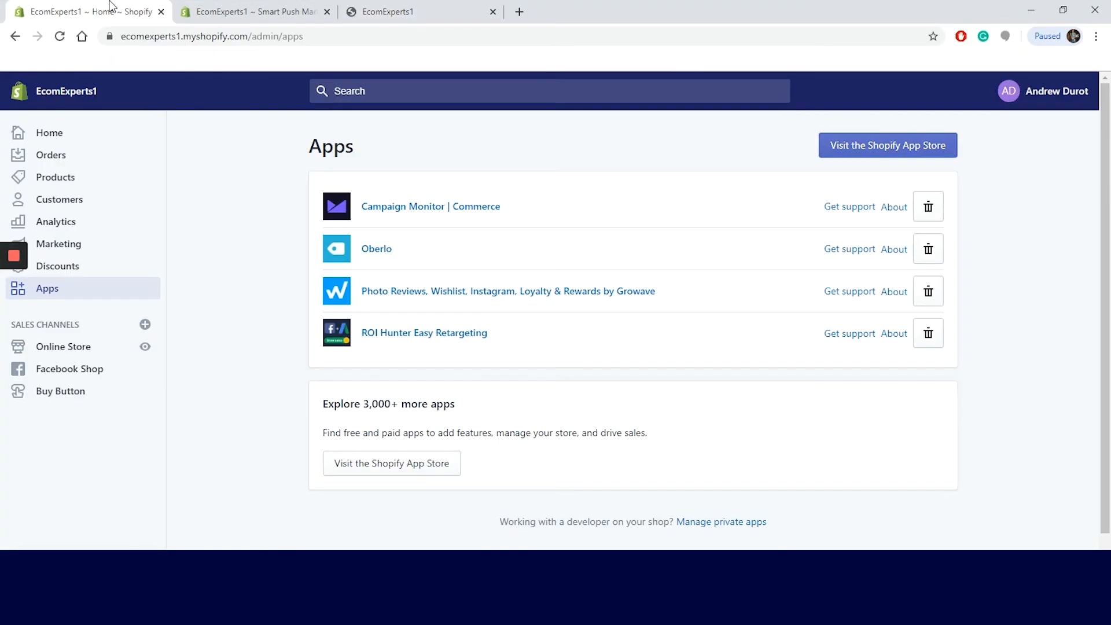
pyautogui.moveTo(255, 178)
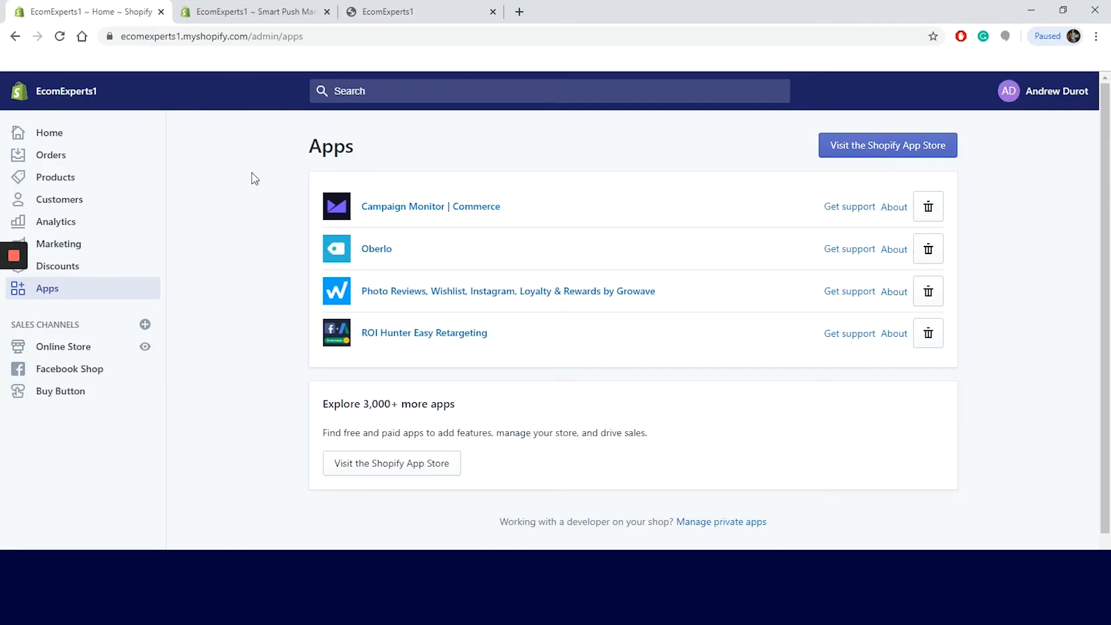
pyautogui.moveTo(98, 305)
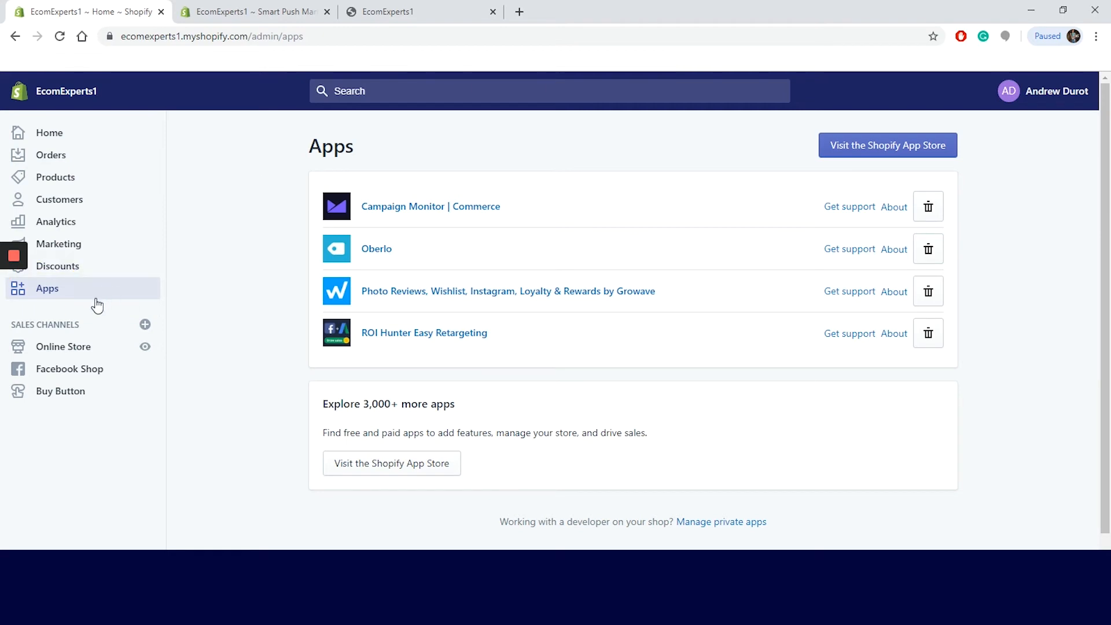
pyautogui.moveTo(211, 321)
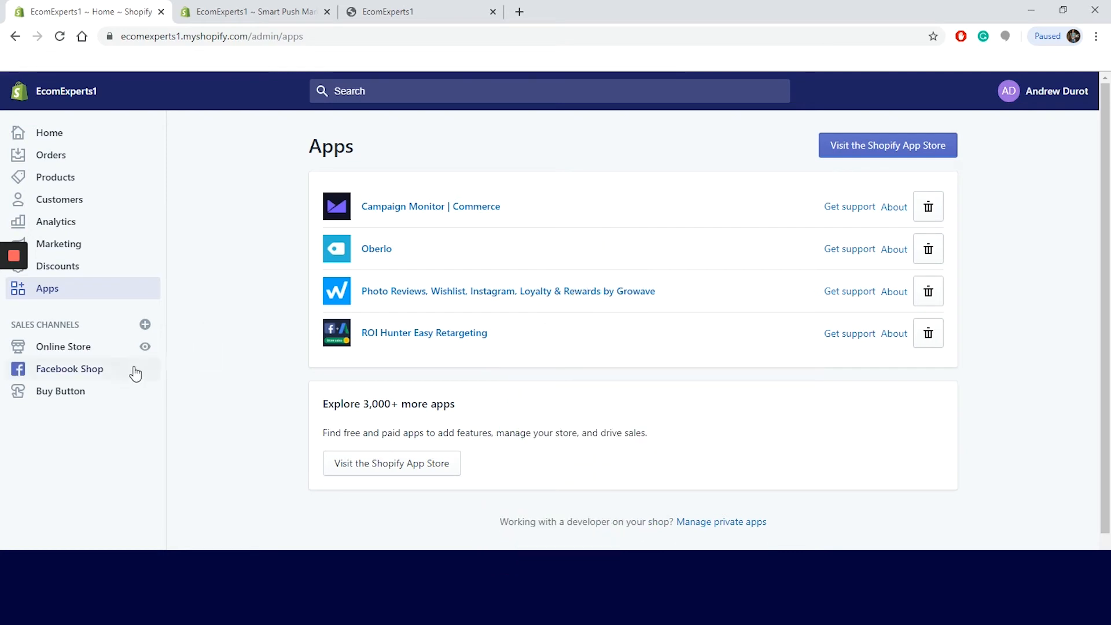
# - Open the Debut theme's code editor from Online Store > Themes
pyautogui.click(63, 346)
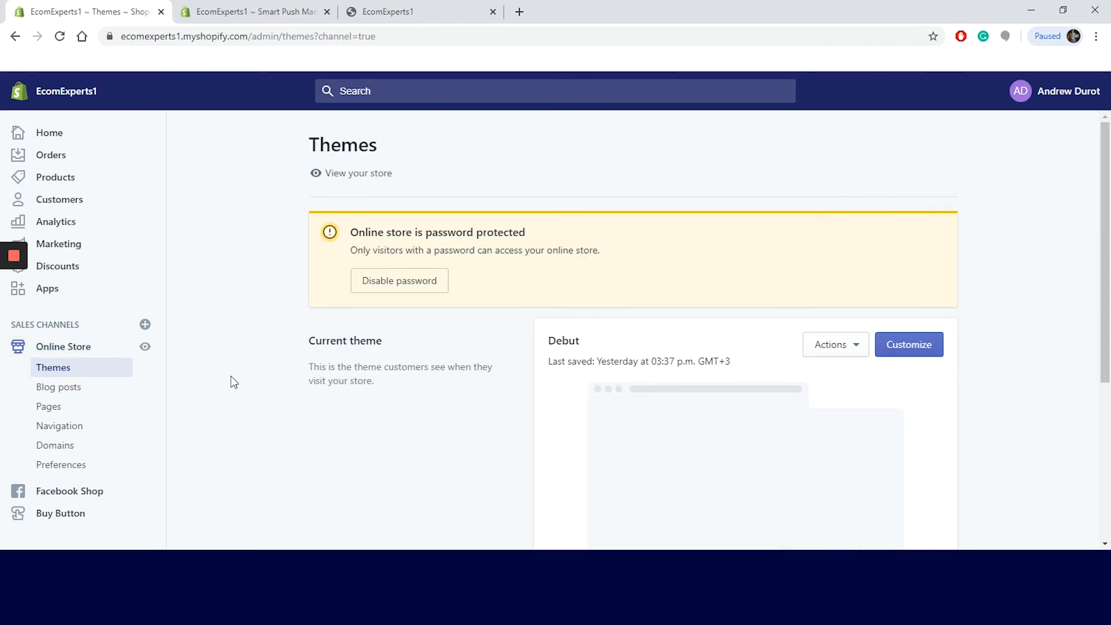
pyautogui.moveTo(499, 394)
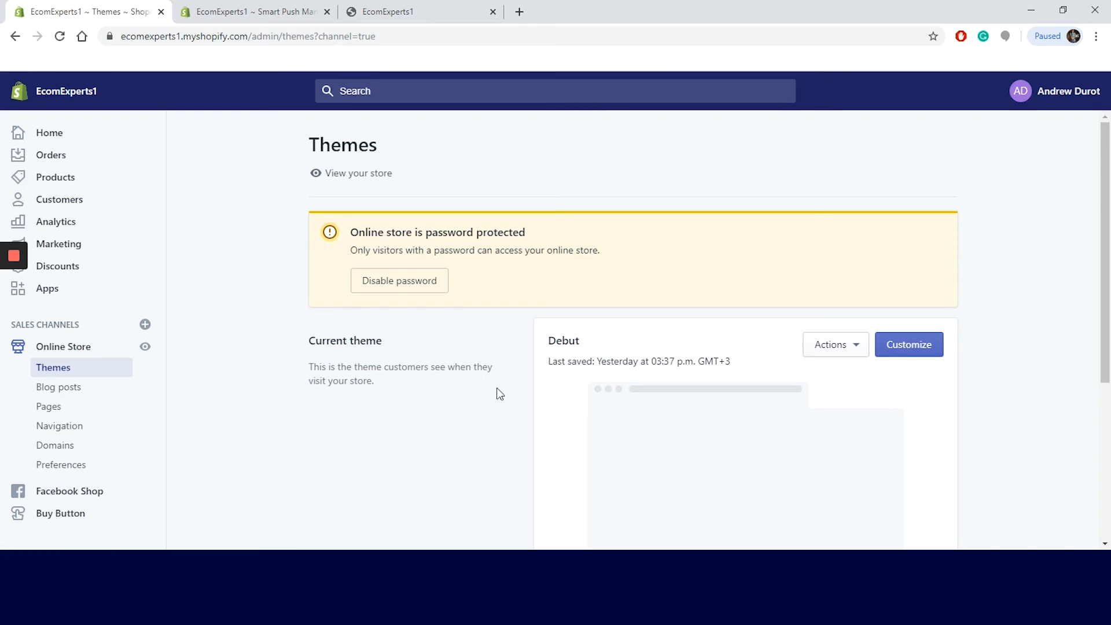
pyautogui.moveTo(732, 376)
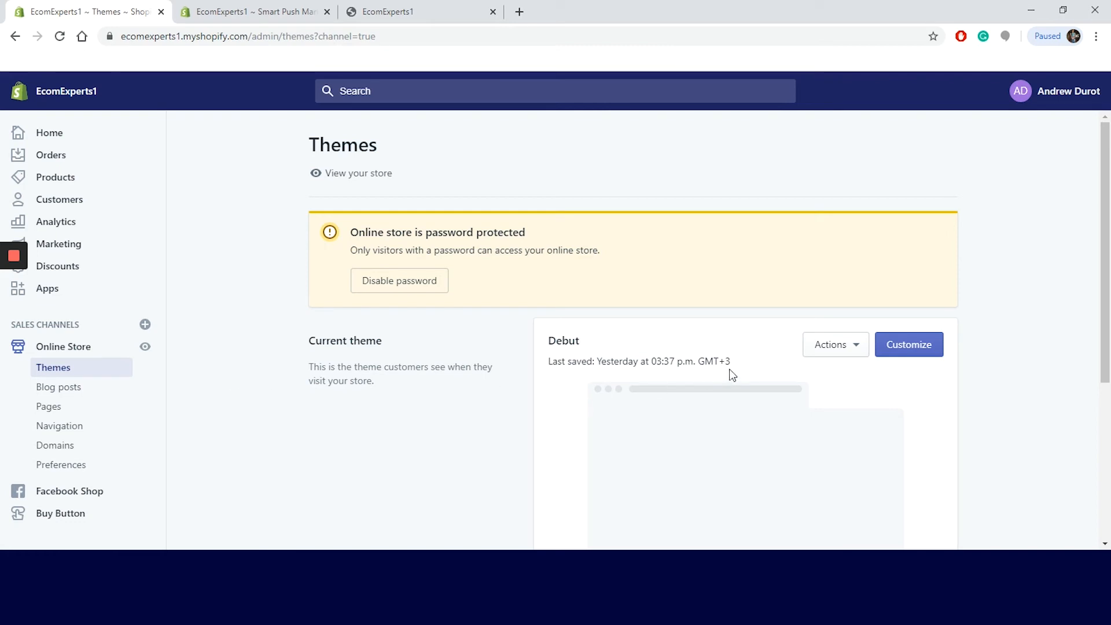
pyautogui.moveTo(827, 357)
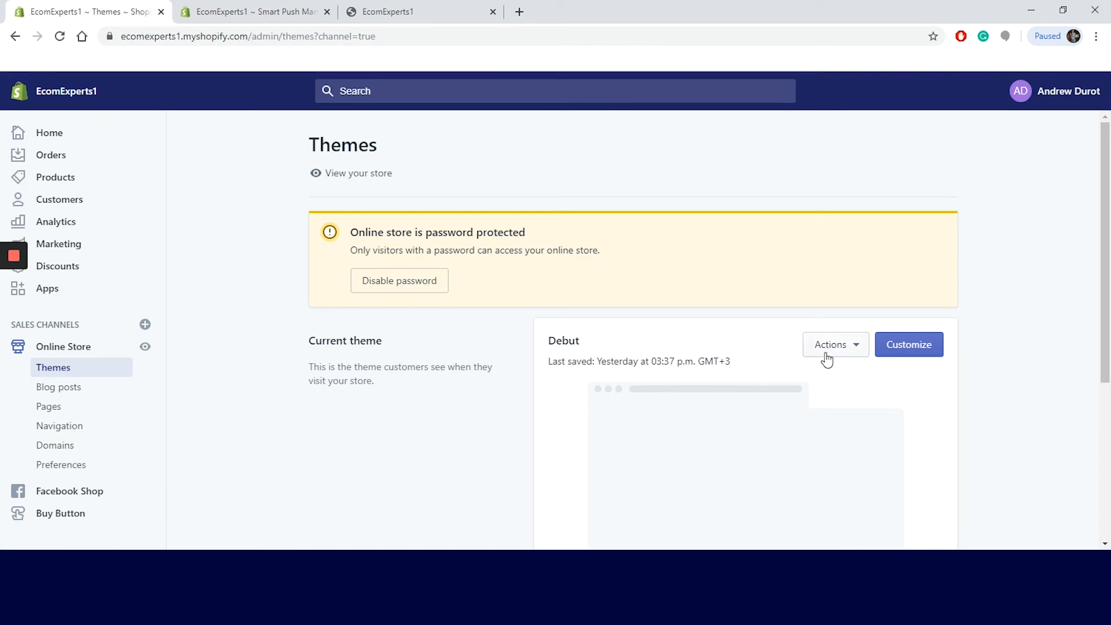
pyautogui.click(834, 344)
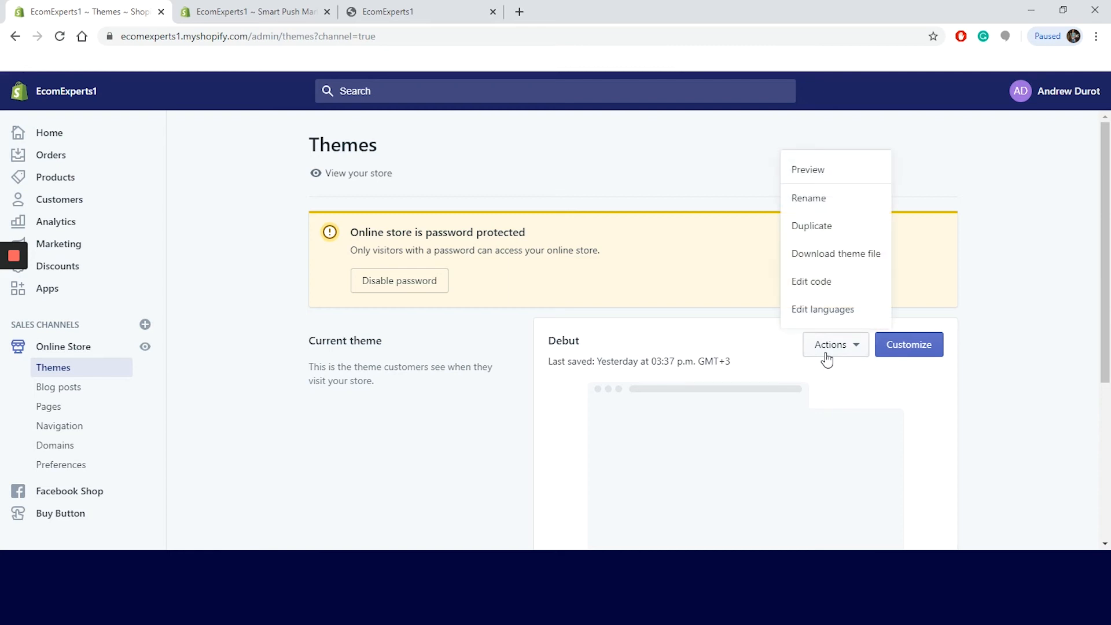
pyautogui.moveTo(818, 286)
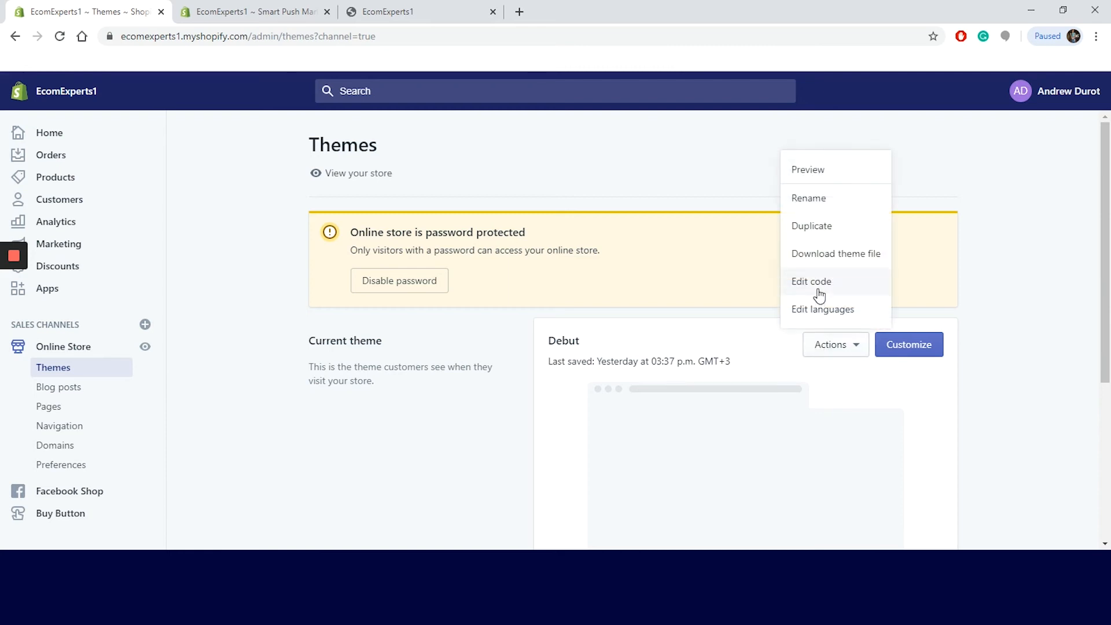
pyautogui.click(811, 281)
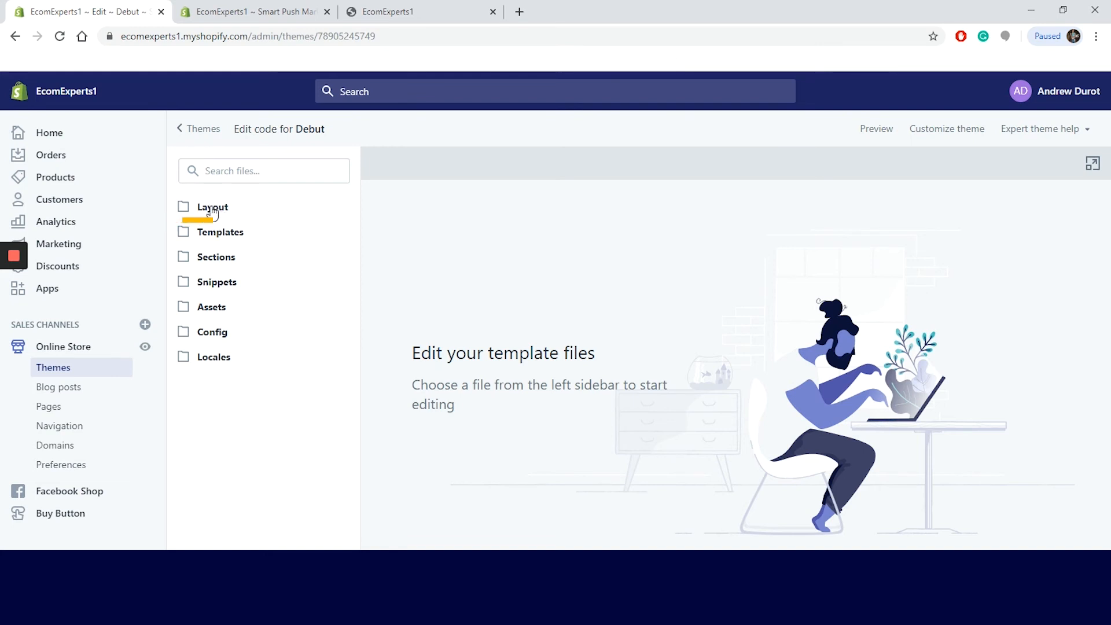
# - Delete the Hextom SPM integration block from Layout/theme.liquid and save the file
pyautogui.click(211, 207)
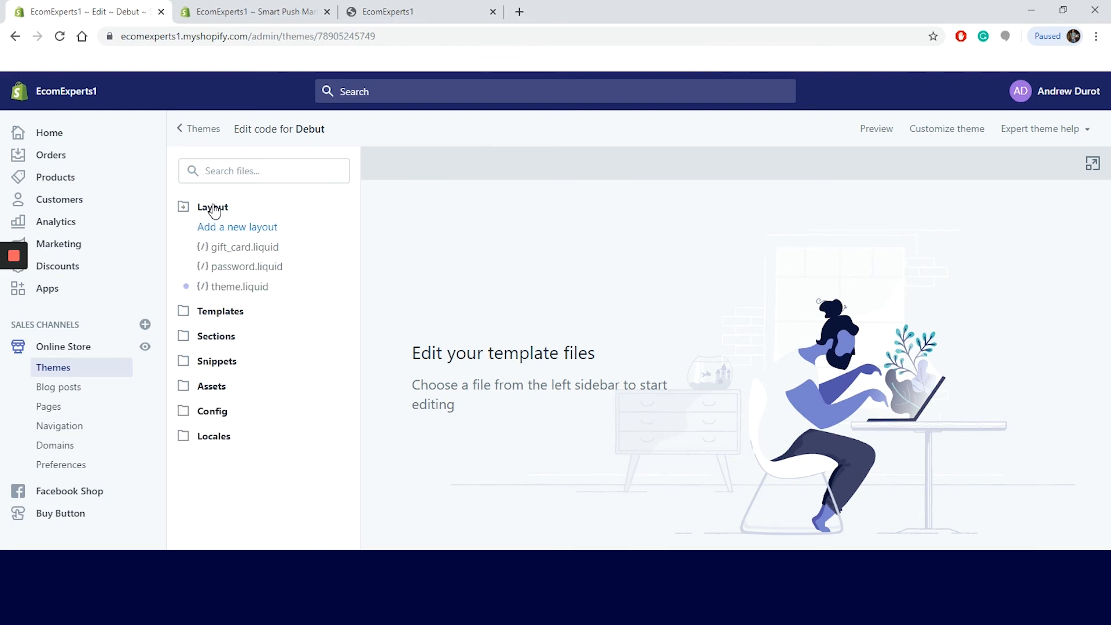
pyautogui.moveTo(274, 282)
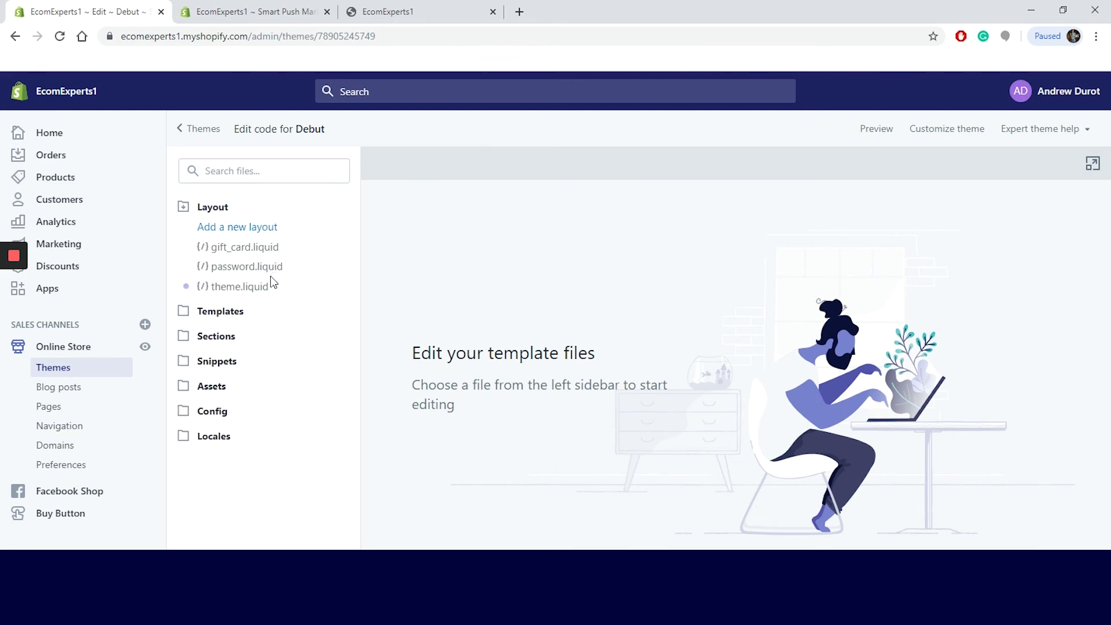
pyautogui.click(239, 286)
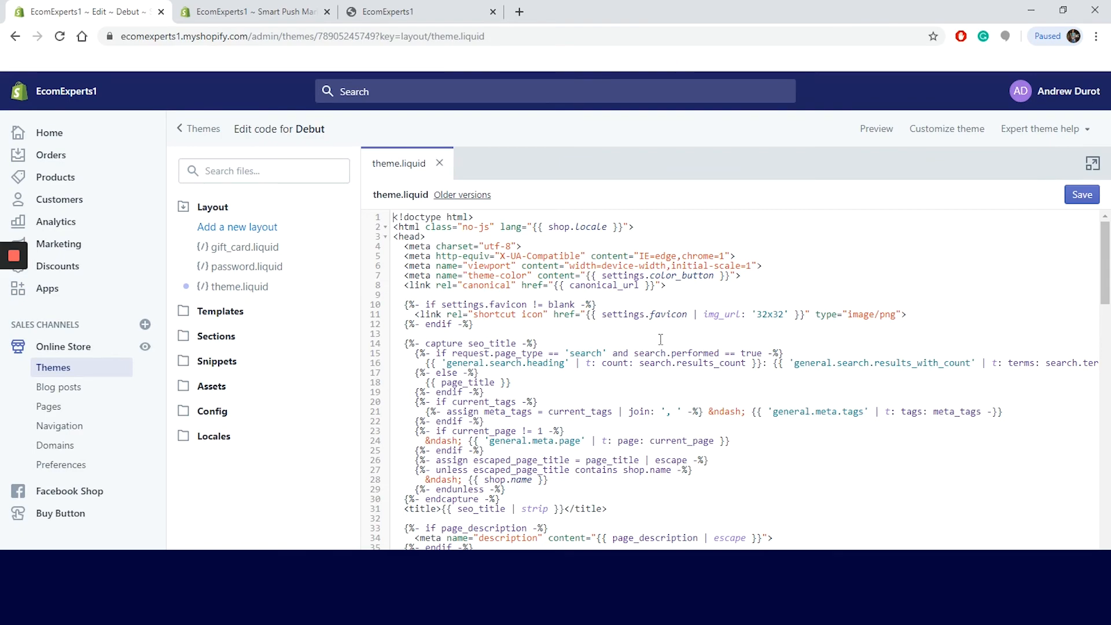
pyautogui.scroll(-3)
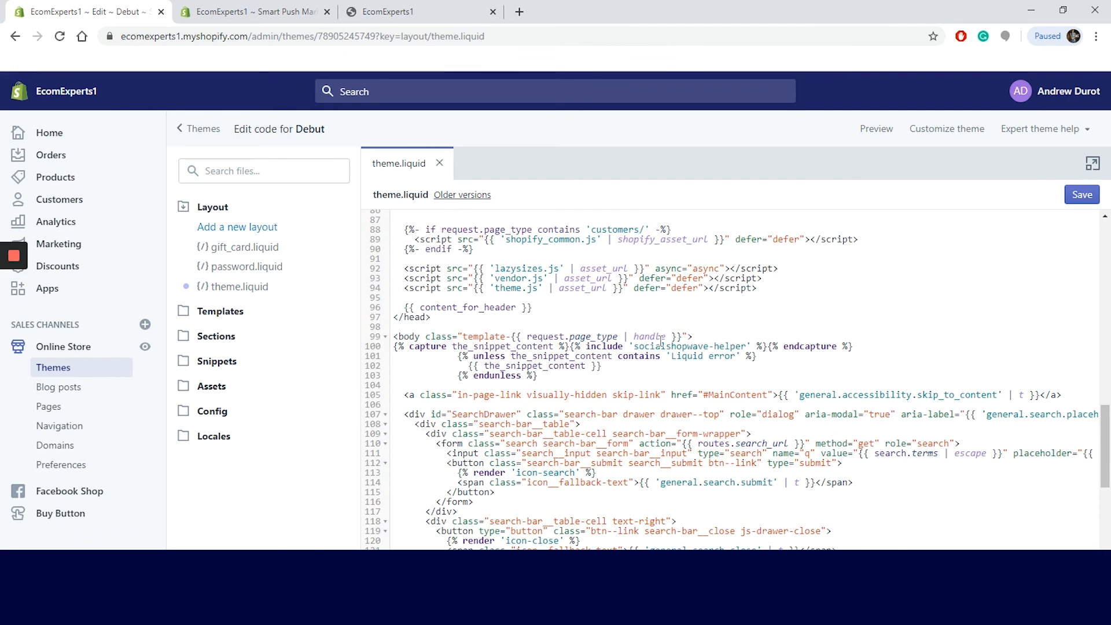
pyautogui.scroll(-3)
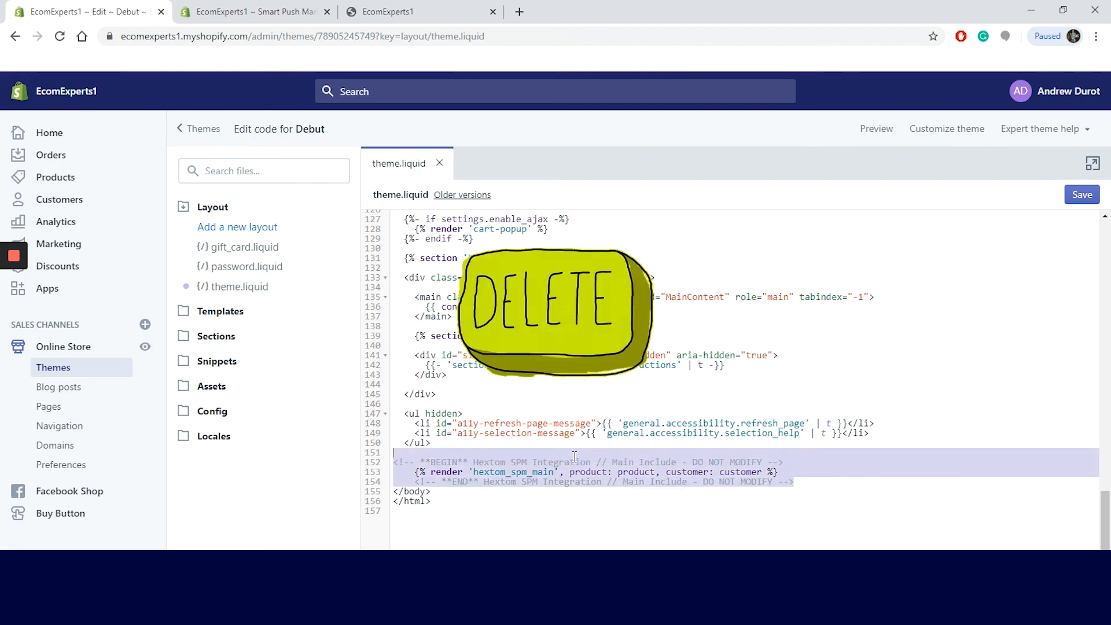
pyautogui.press('Delete')
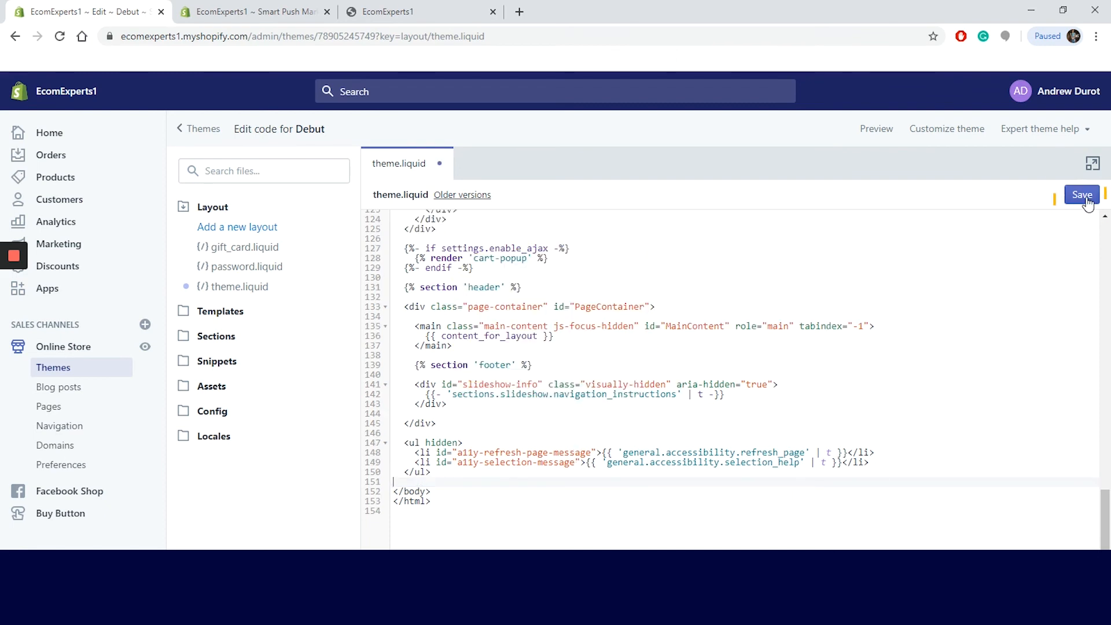
pyautogui.click(1082, 195)
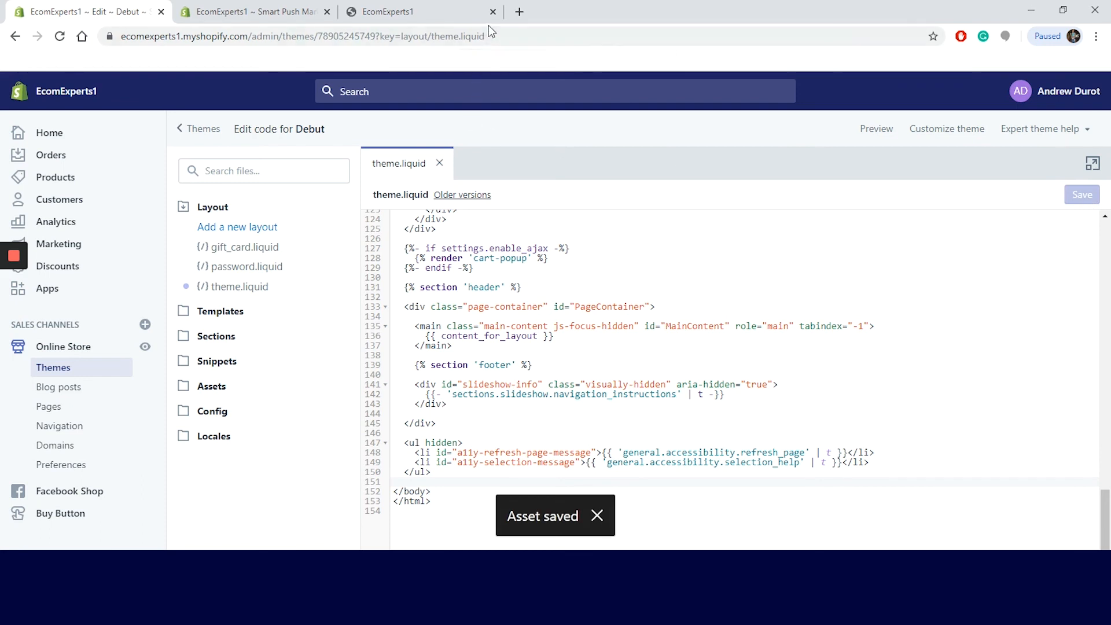
pyautogui.moveTo(474, 18)
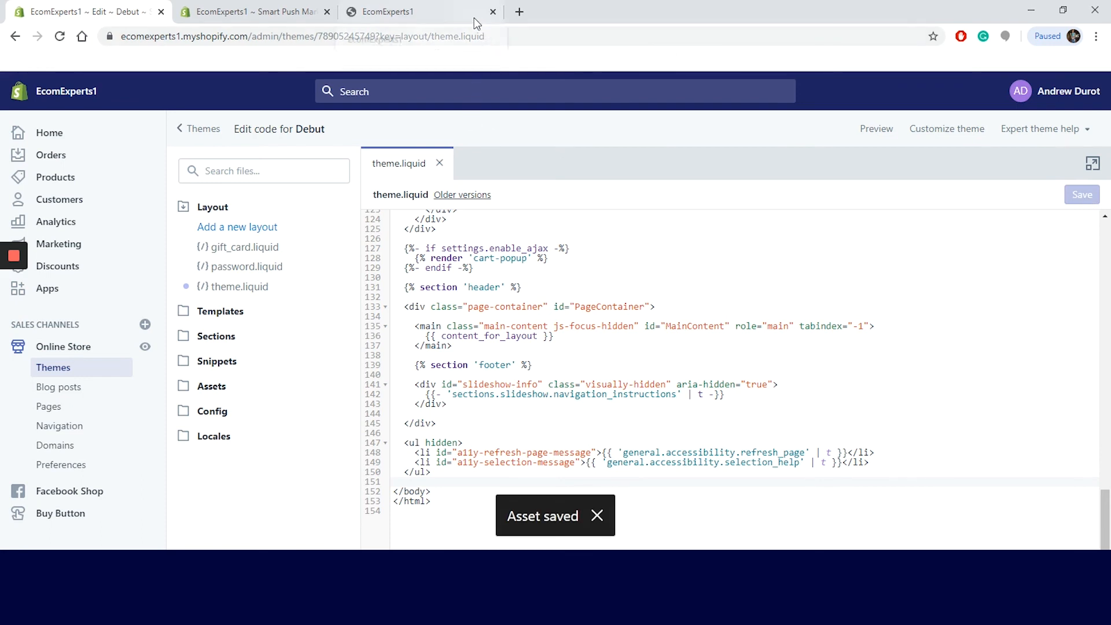
pyautogui.moveTo(421, 12)
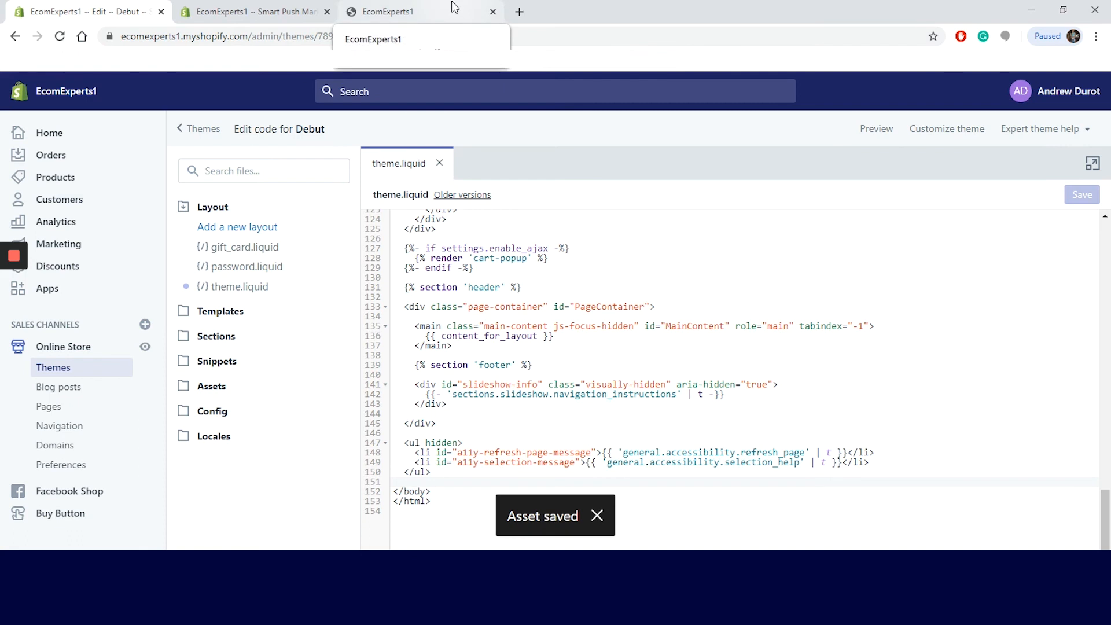
# - Return to the EcomExperts1 storefront tab and scroll the reloaded home page past the banner
pyautogui.click(386, 12)
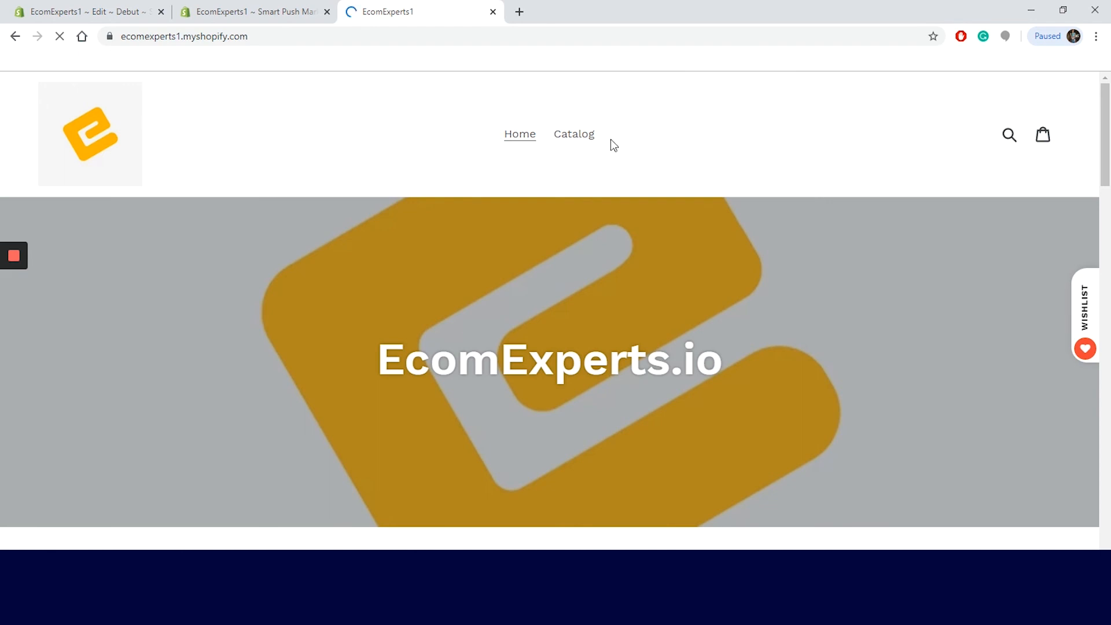
pyautogui.scroll(-3)
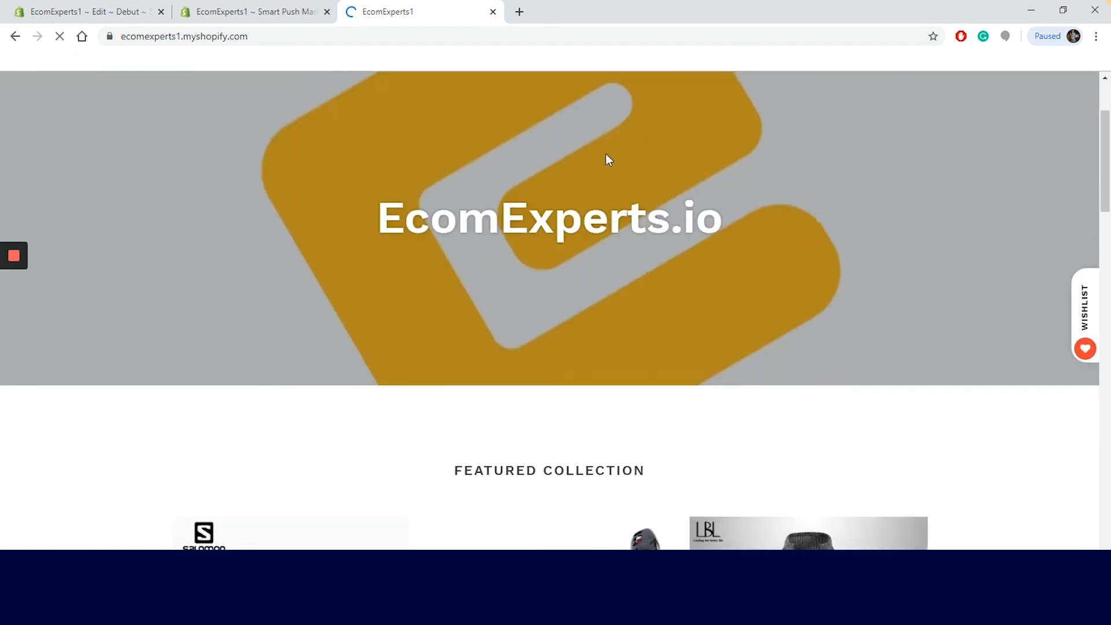